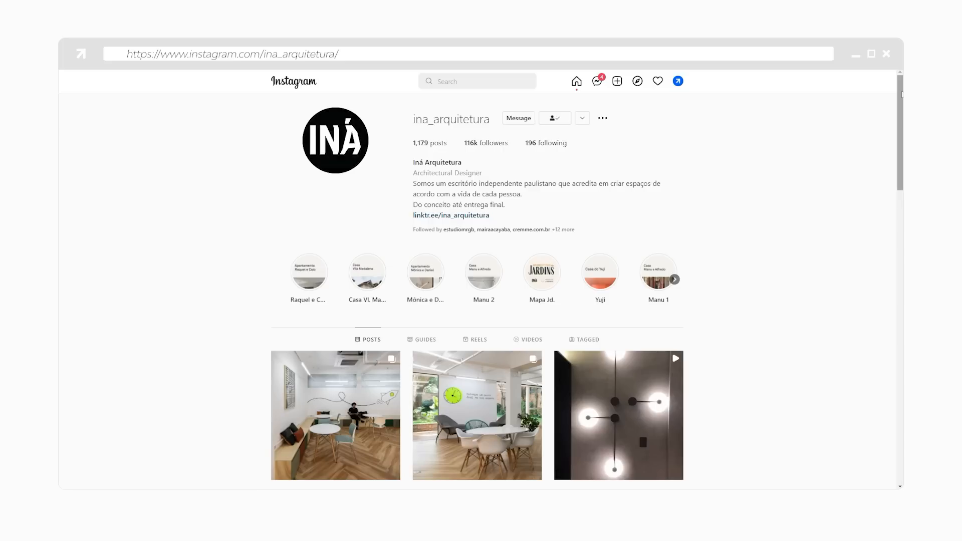
# View and close a living room post, then scroll through Twinmotion's uploaded videos
pyautogui.click(336, 415)
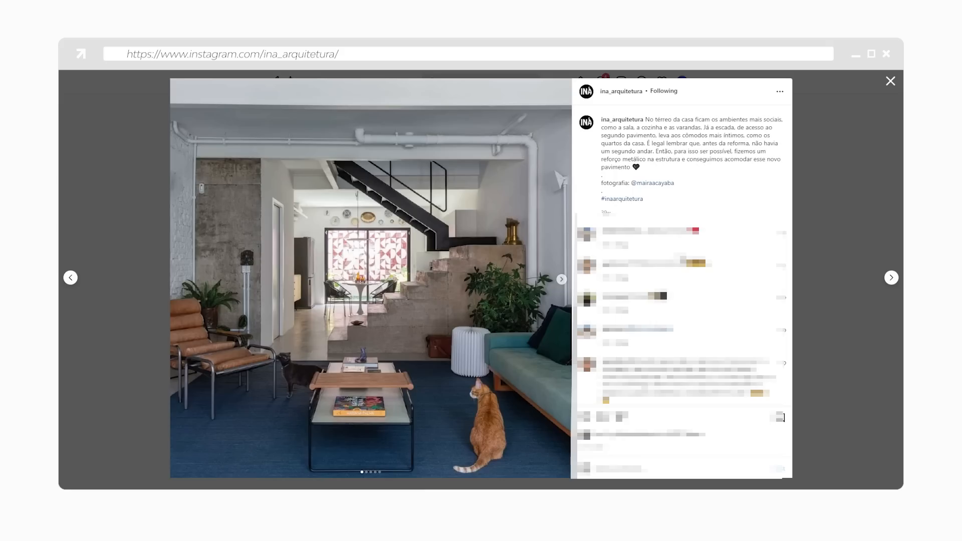
pyautogui.click(890, 80)
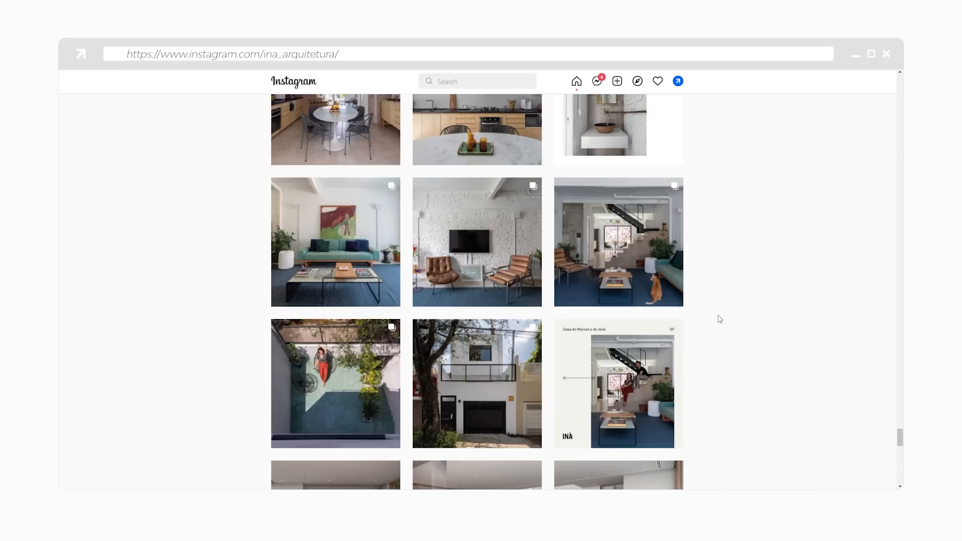
pyautogui.moveTo(718, 318)
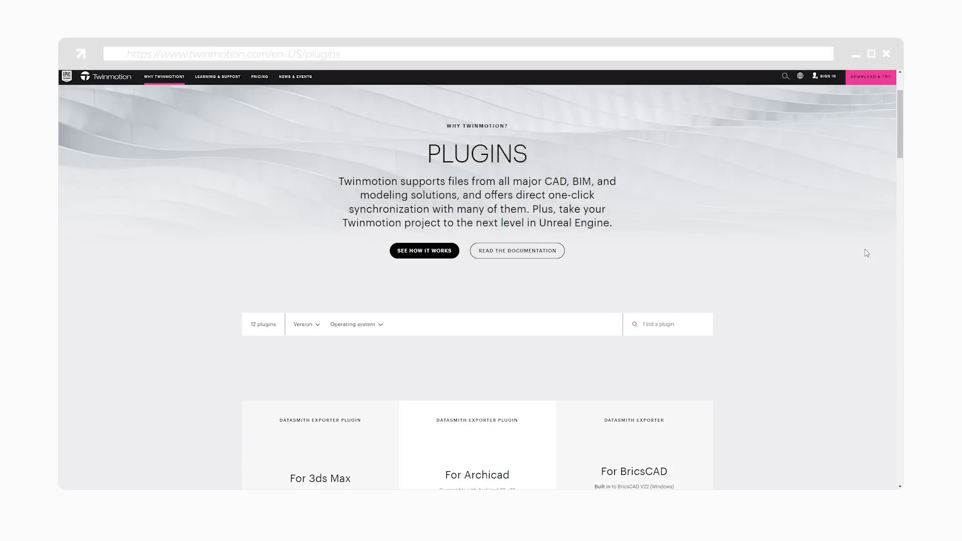
pyautogui.scroll(-3)
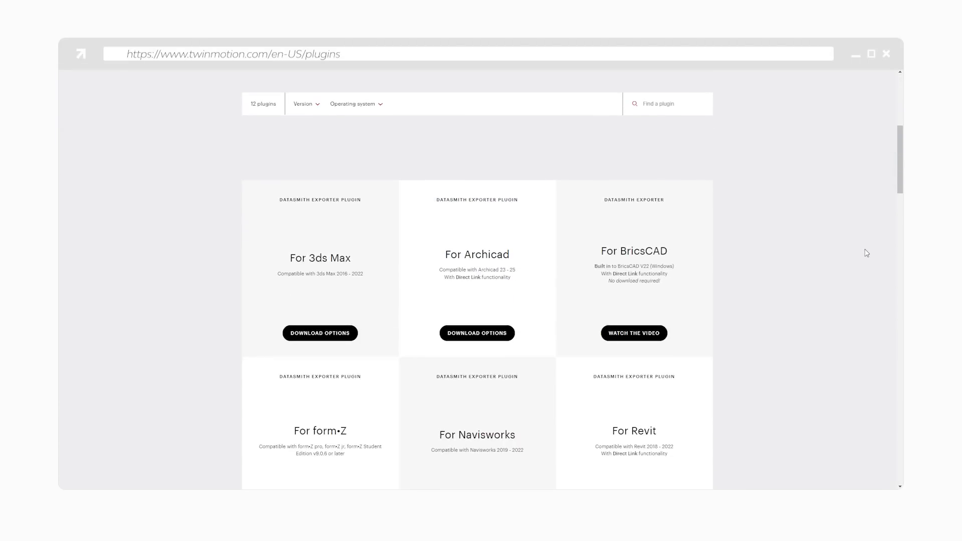
pyautogui.scroll(-3)
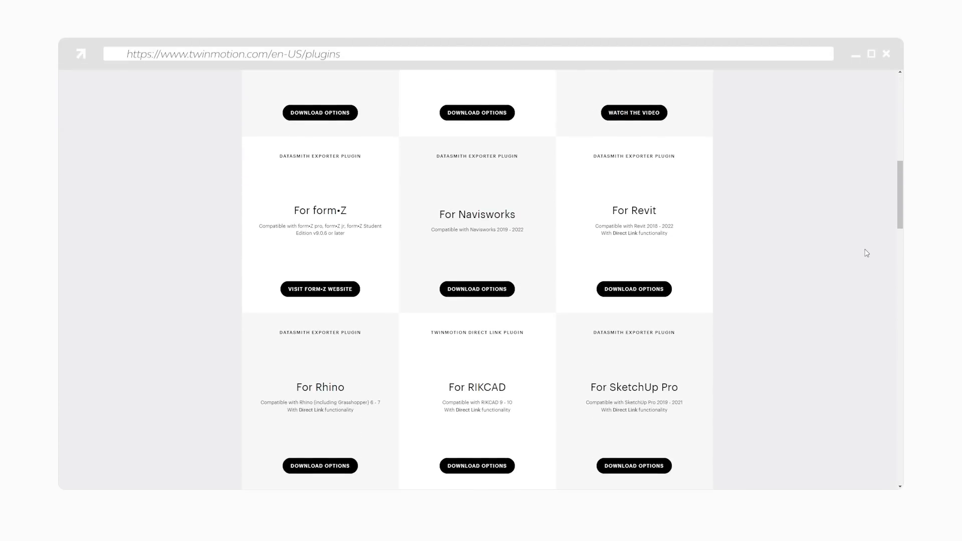
pyautogui.scroll(-3)
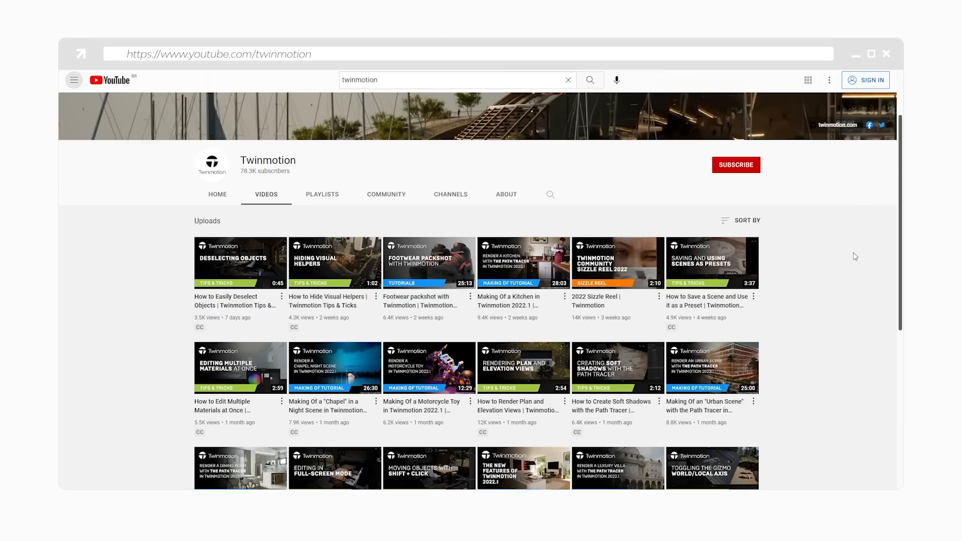
pyautogui.scroll(-3)
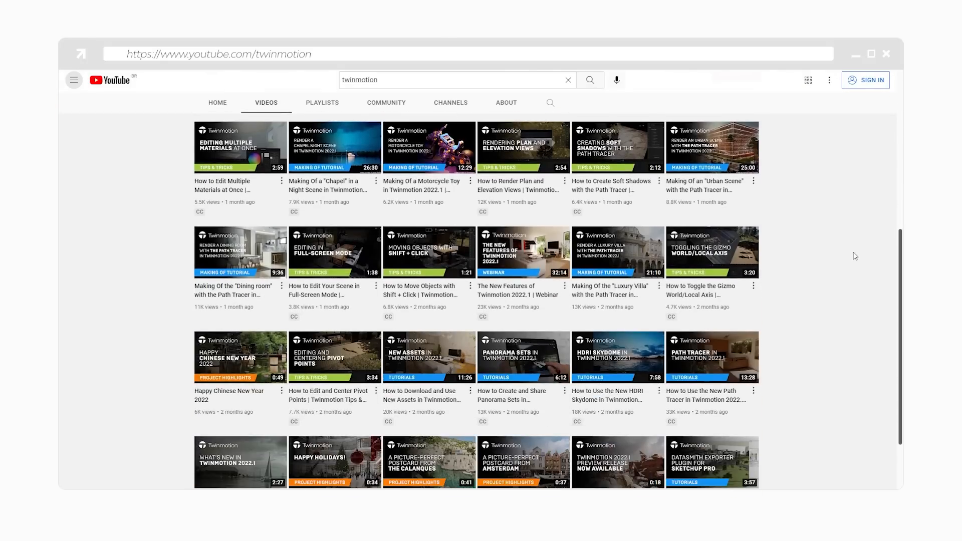
pyautogui.scroll(-3)
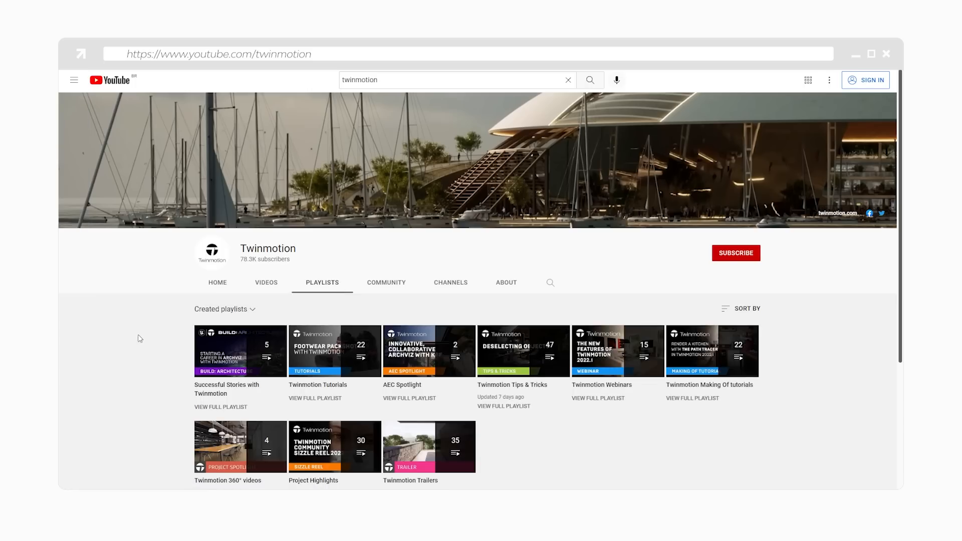
pyautogui.moveTo(159, 320)
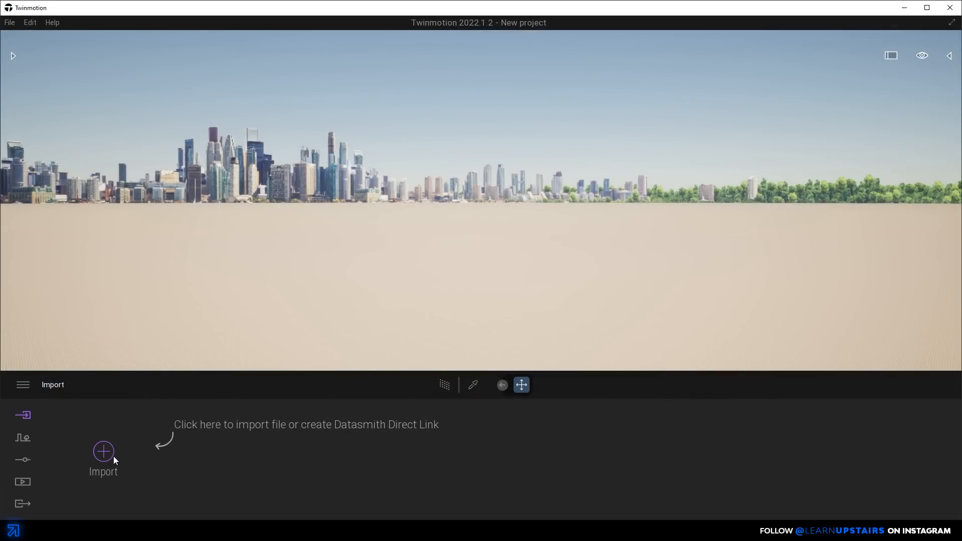
# Import the SketchUp Interior_Scene_105 living room through Direct Link
pyautogui.click(103, 453)
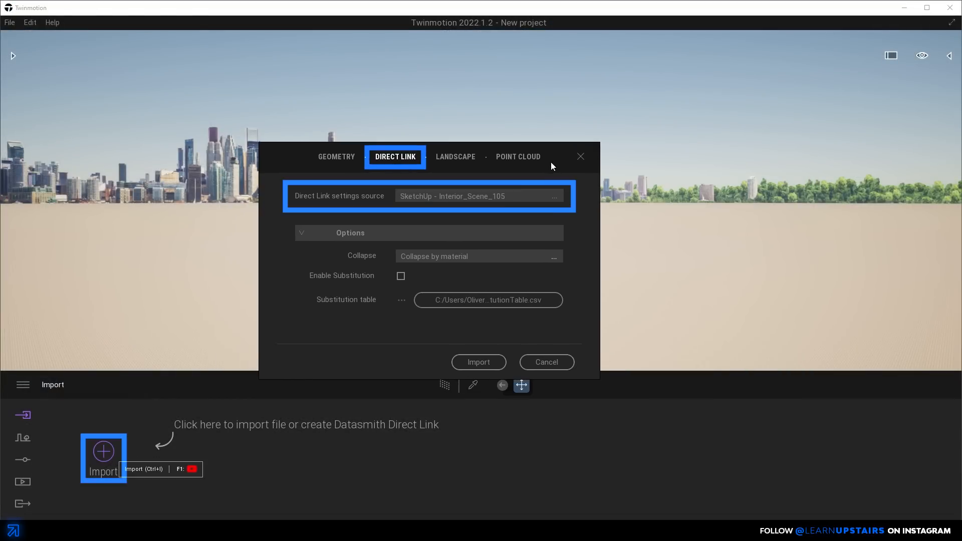
pyautogui.click(478, 362)
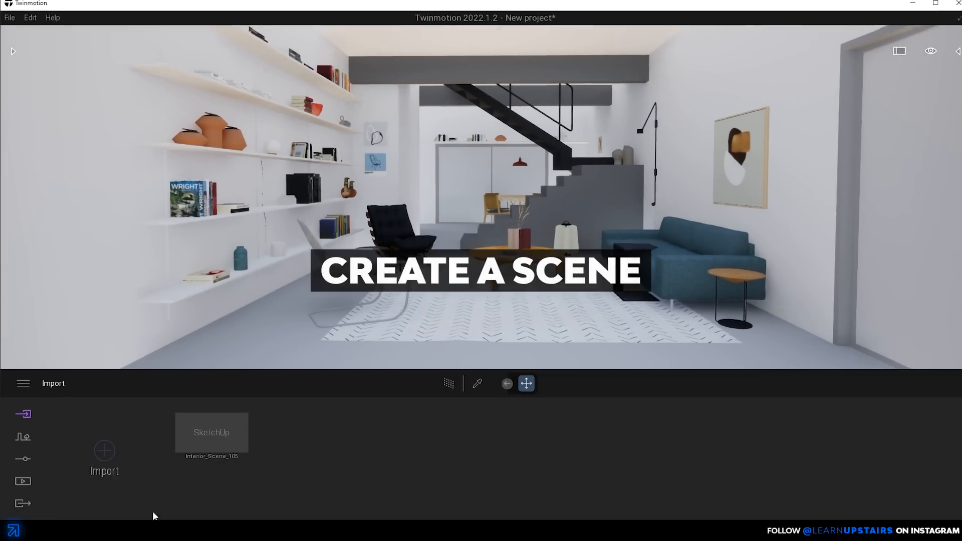
# Create a still image capture and set its output size to 3000 by 2000
pyautogui.click(23, 467)
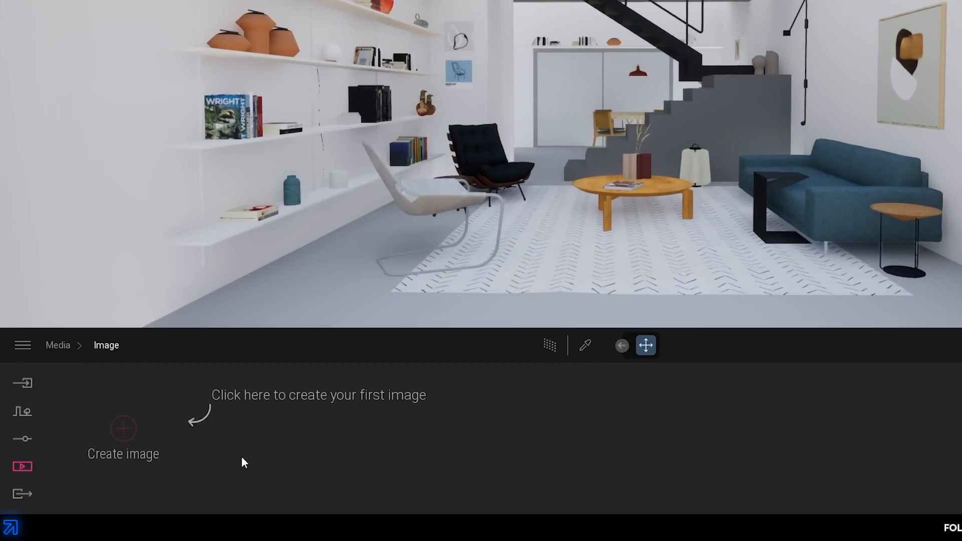
pyautogui.click(123, 436)
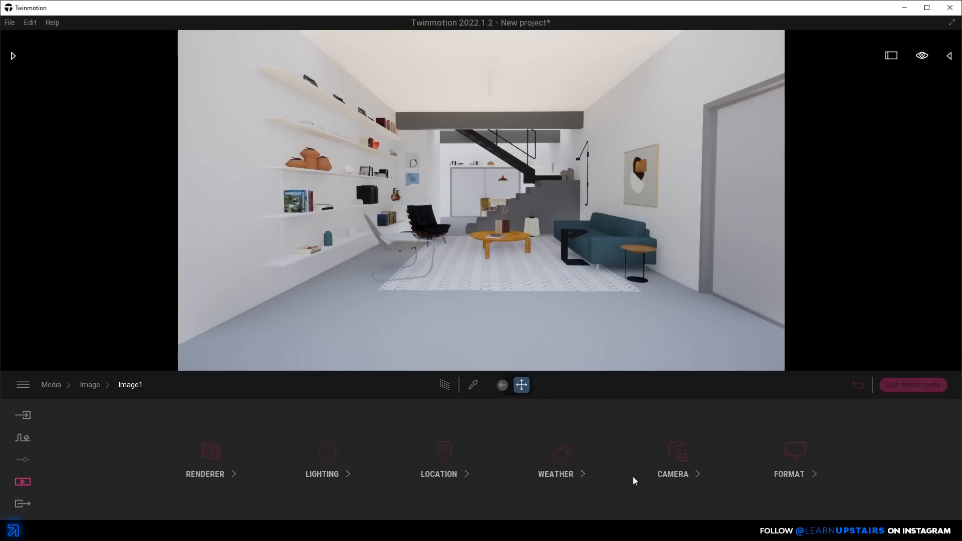
pyautogui.click(789, 457)
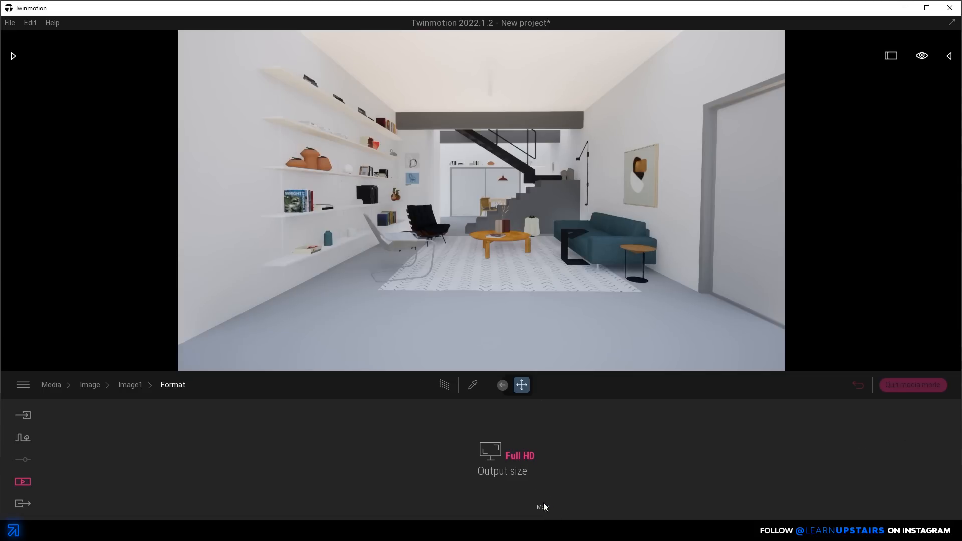
pyautogui.click(502, 456)
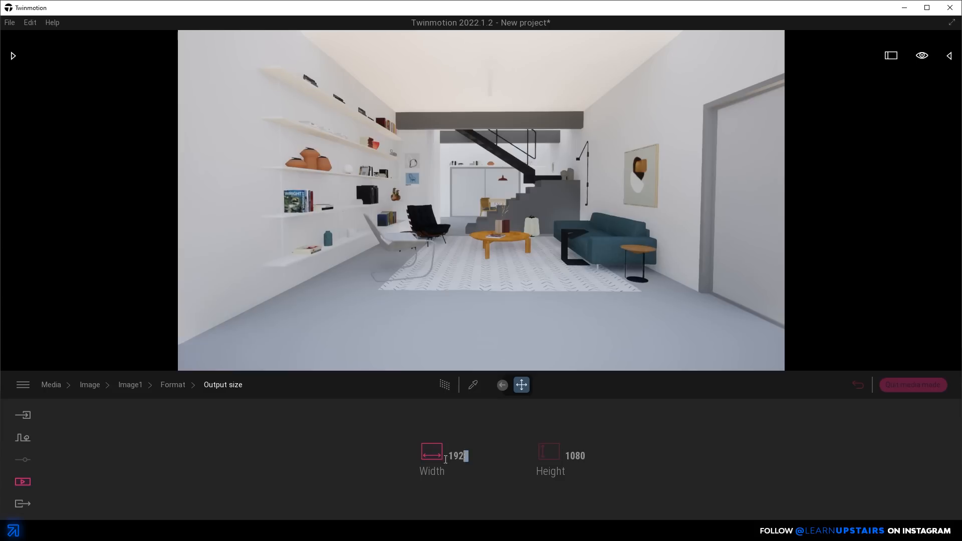
pyautogui.write('3000')
pyautogui.click(562, 460)
pyautogui.write('2000')
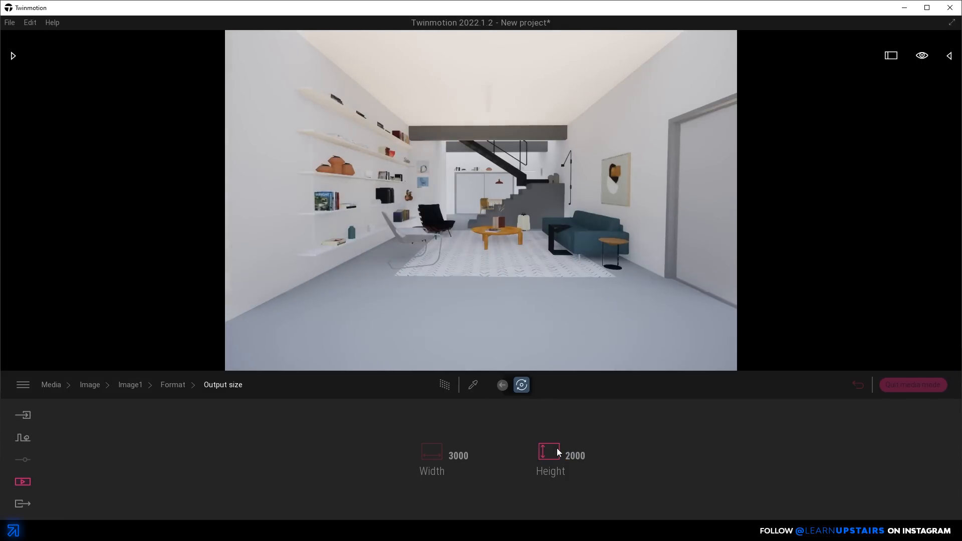
pyautogui.click(173, 385)
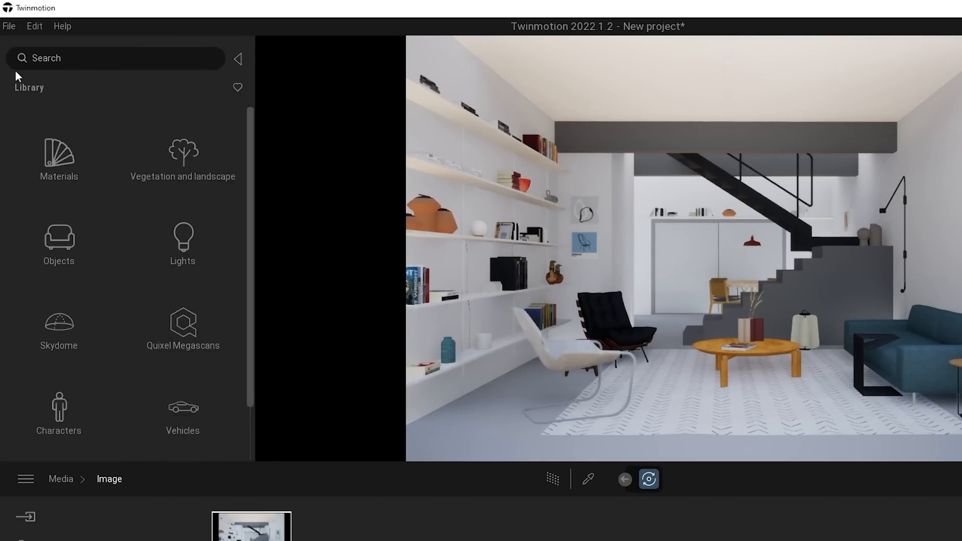
pyautogui.moveTo(648, 251)
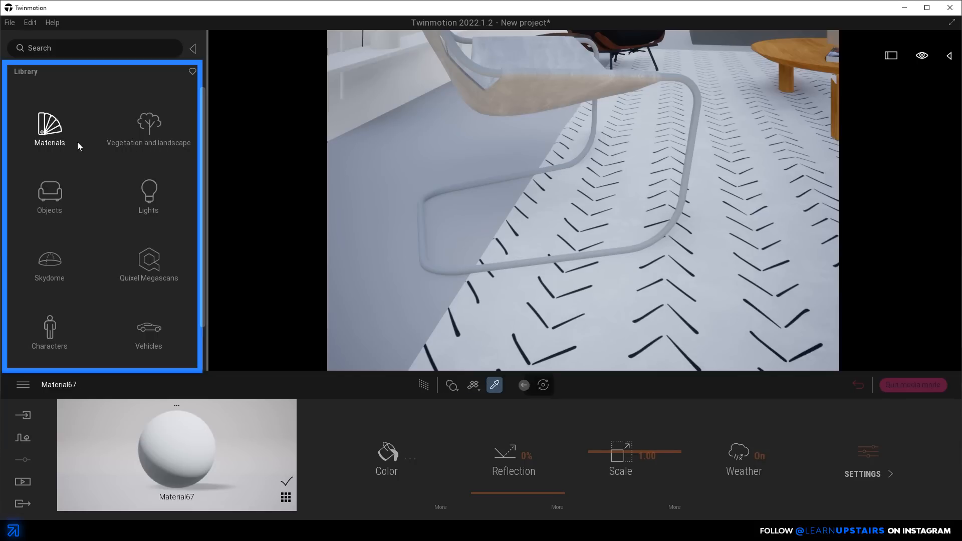
# Apply Clear glass to the glazed panels and search the materials for 'Clay'
pyautogui.click(49, 128)
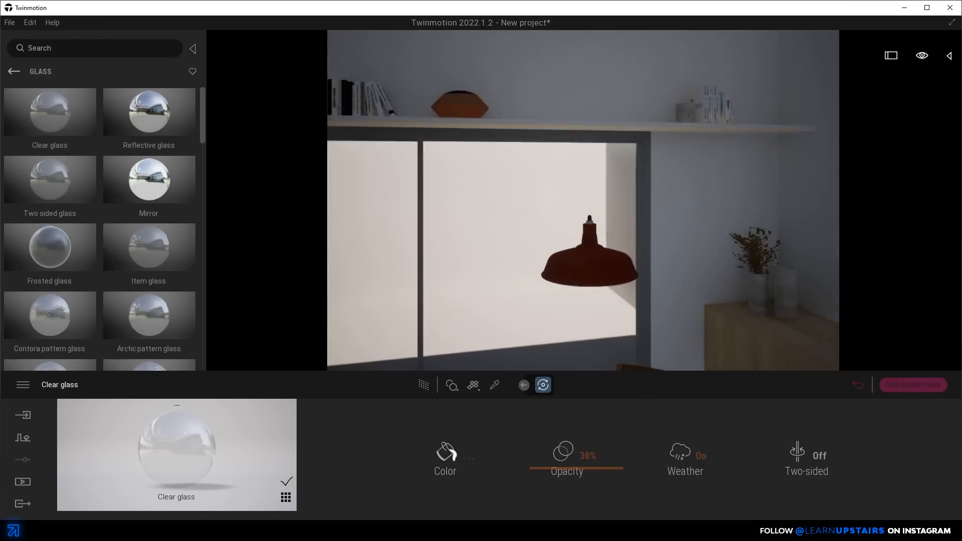
pyautogui.click(494, 385)
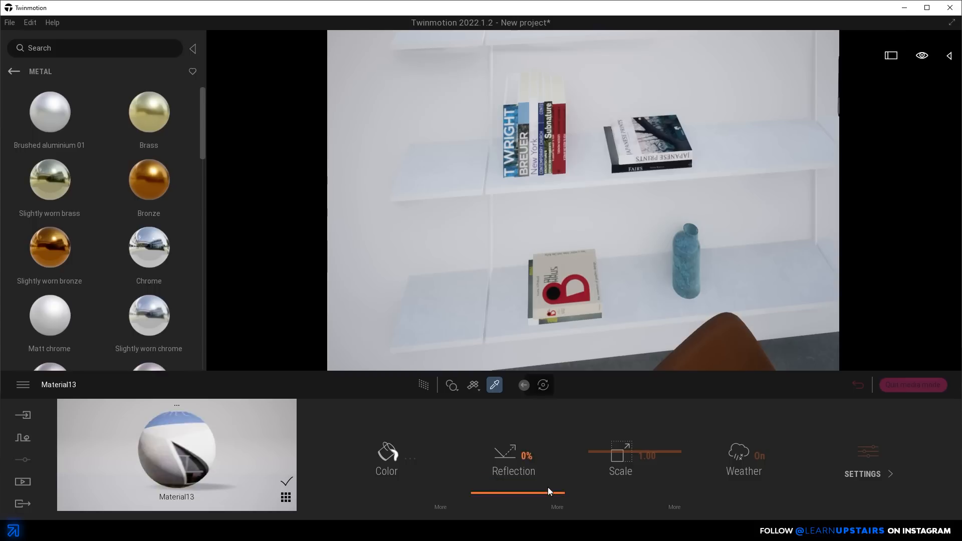
pyautogui.write('Clay')
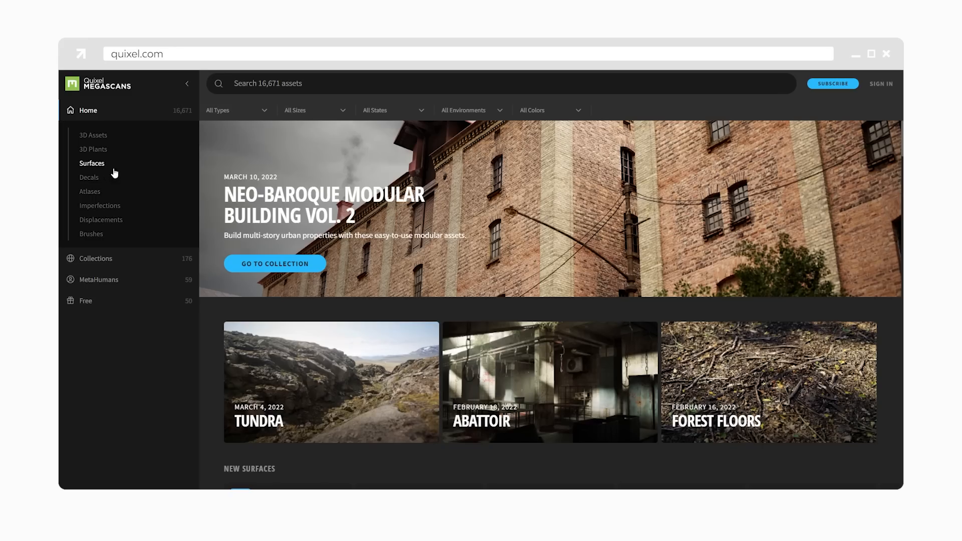
# Browse the Megascans Surfaces categories and open Marble
pyautogui.click(92, 164)
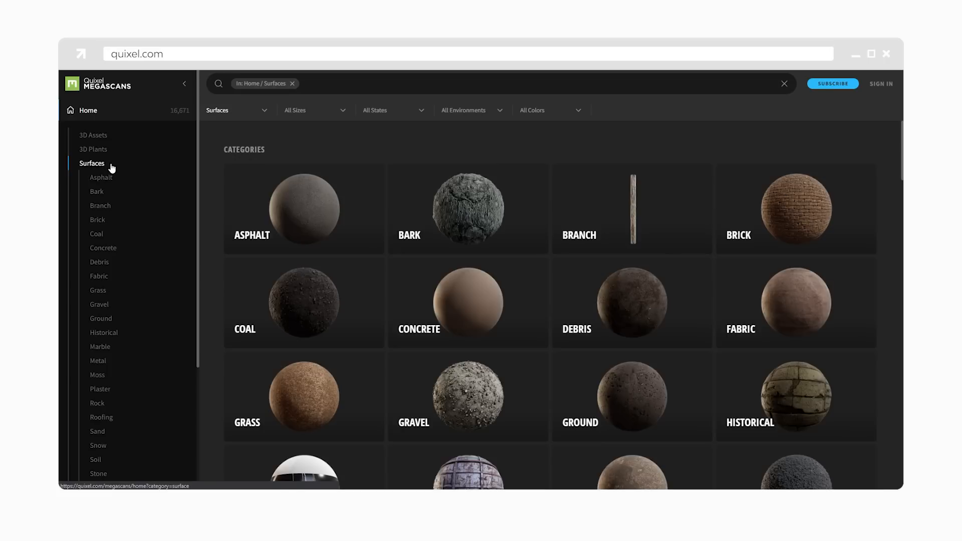
pyautogui.scroll(-3)
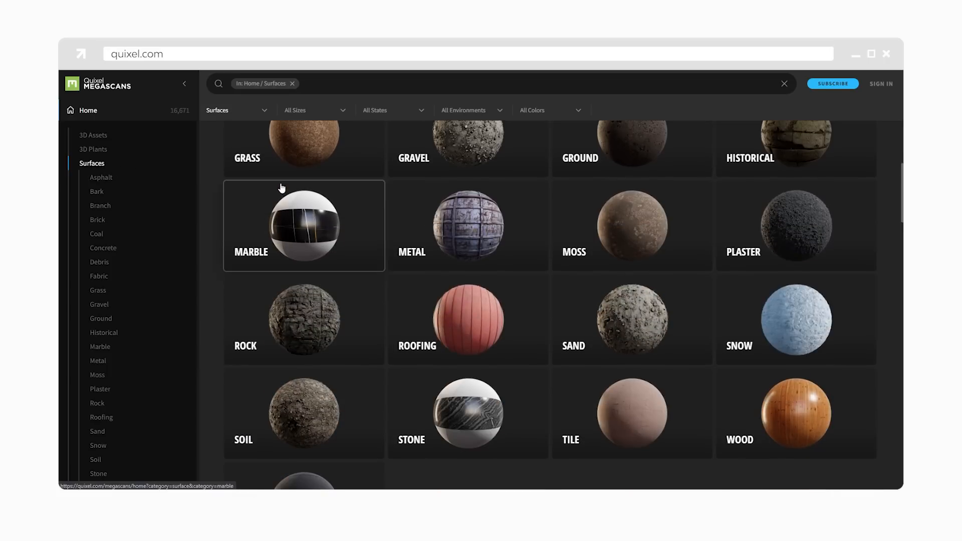
pyautogui.click(795, 413)
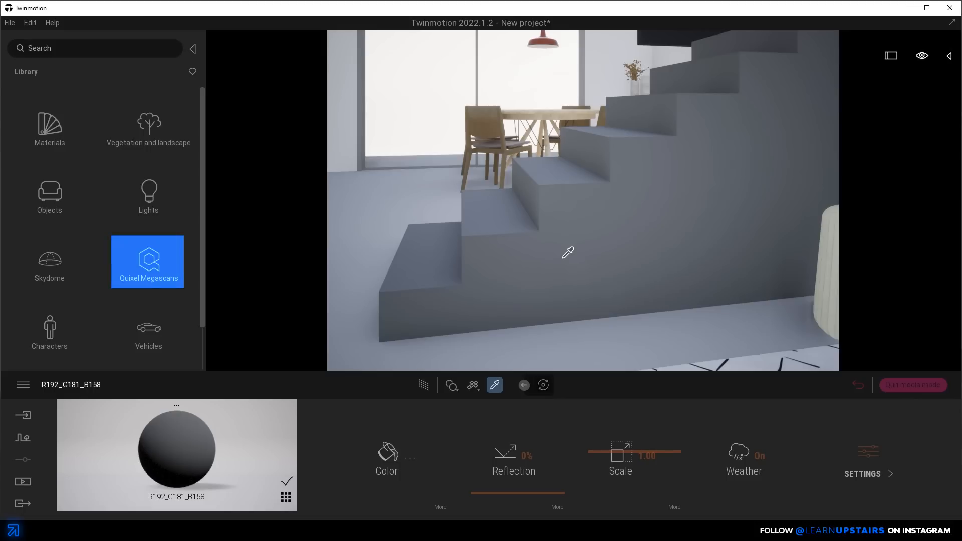
# Open the Megascans Concrete collection and browse the Cast In Situ materials
pyautogui.click(147, 261)
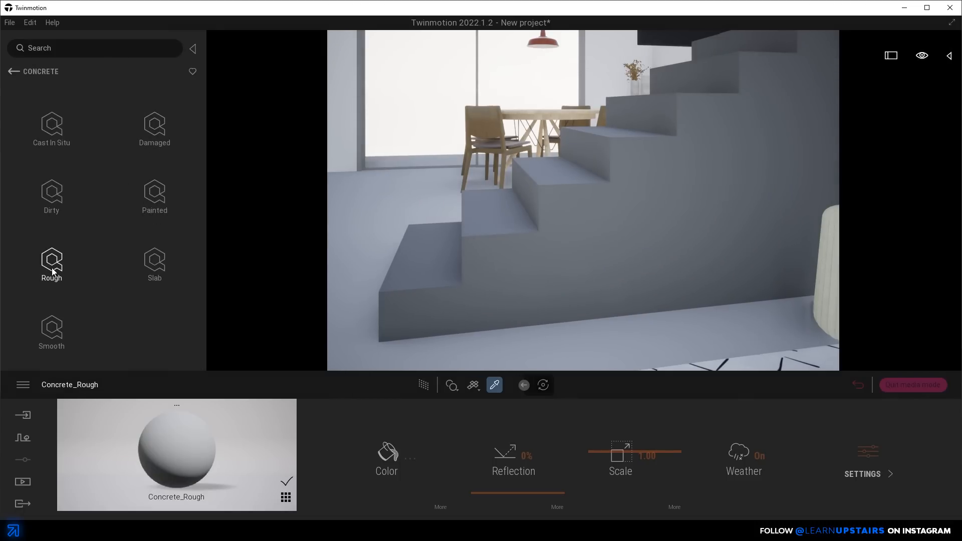
pyautogui.click(51, 129)
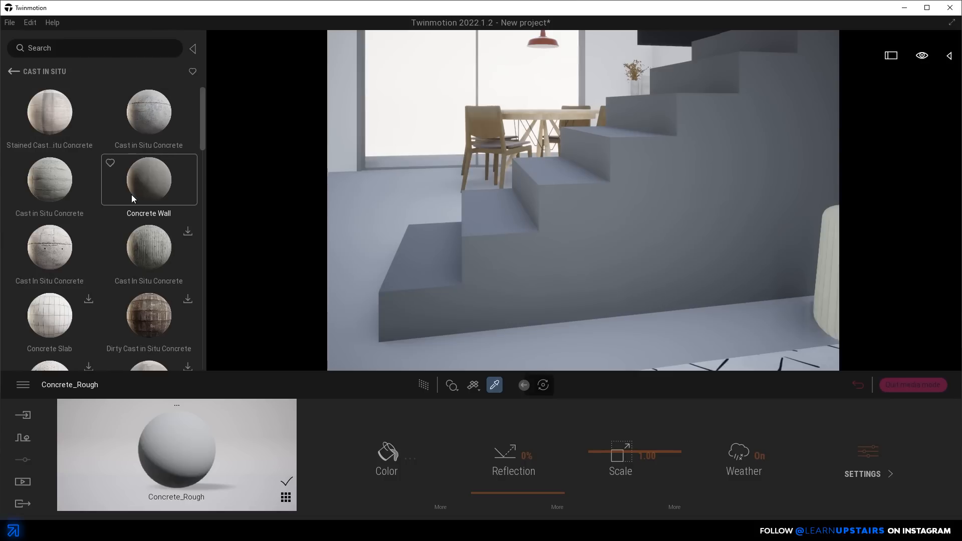
pyautogui.scroll(-3)
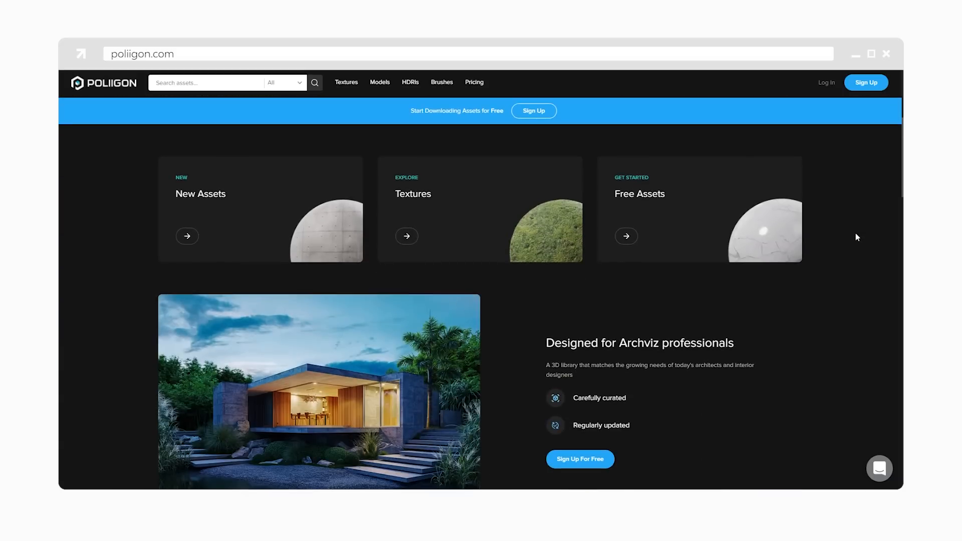
pyautogui.scroll(-3)
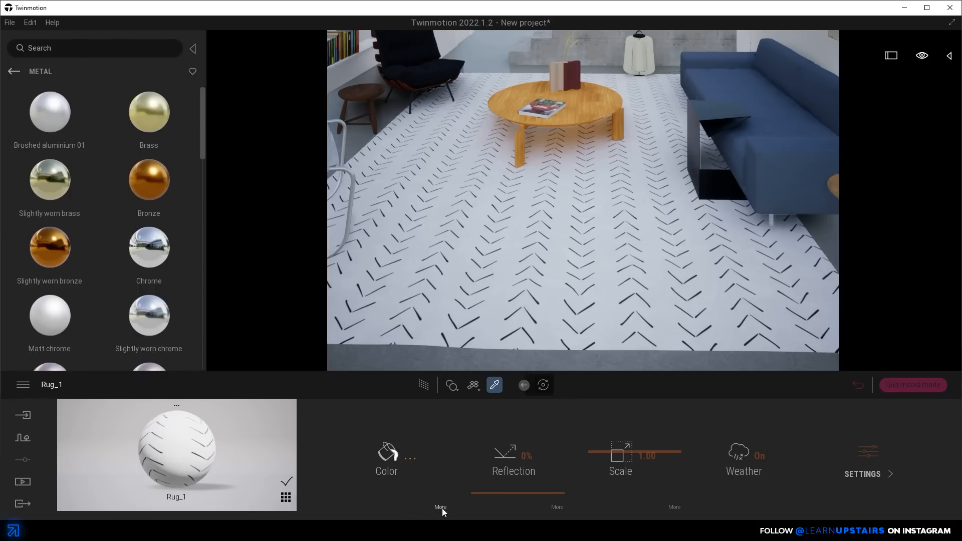
# Load the NRM fabric texture as Rug_1's bump normal map
pyautogui.click(386, 460)
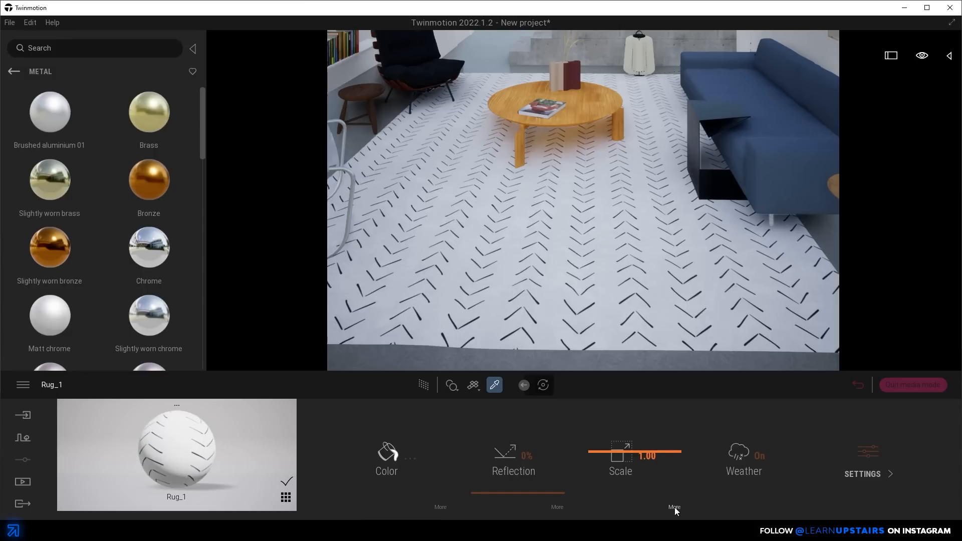
pyautogui.click(673, 507)
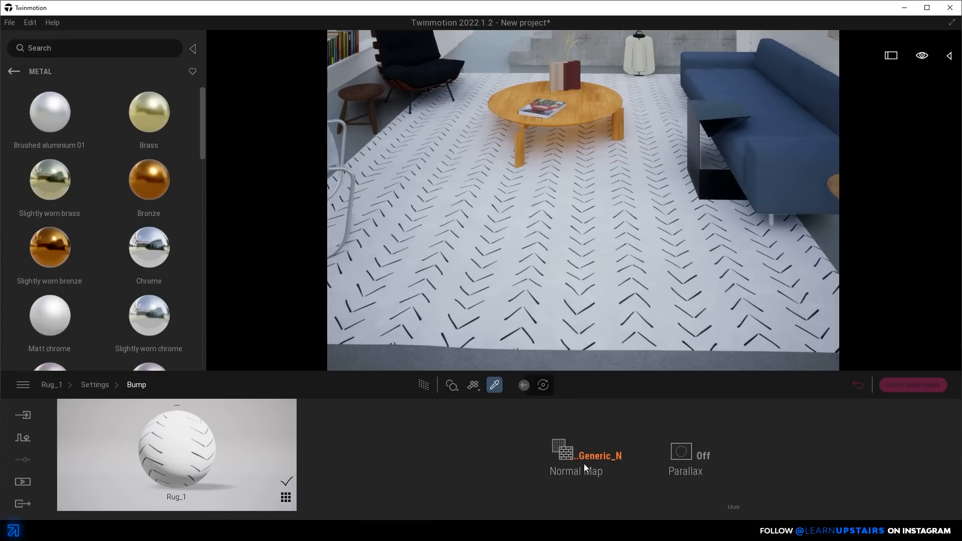
pyautogui.click(568, 454)
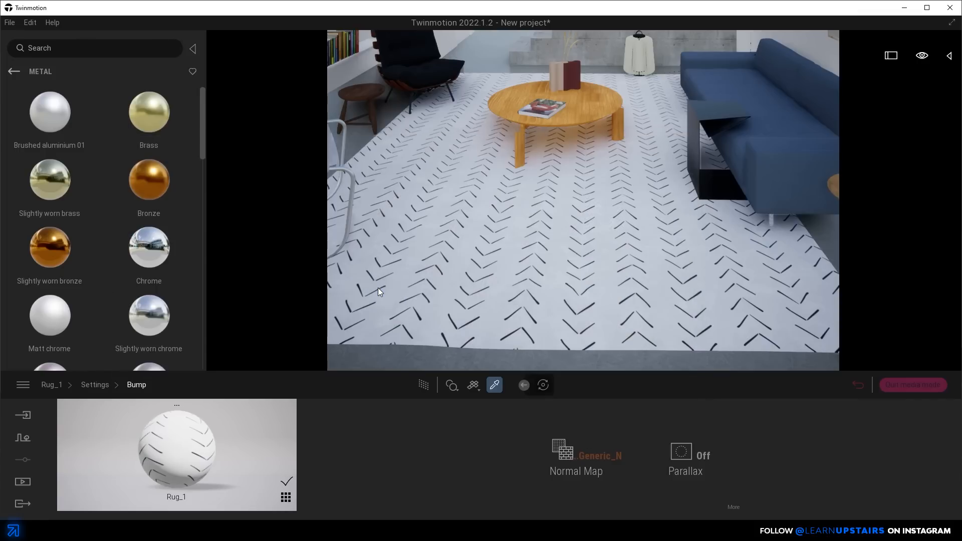
# Set the arrow-pattern BUMP_3K texture as Rug_1's parallax height map
pyautogui.click(685, 455)
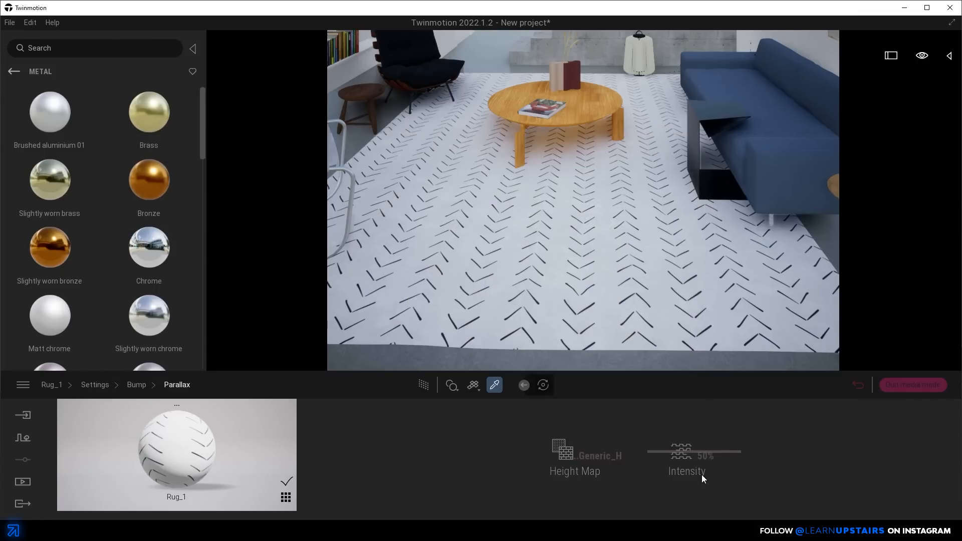
pyautogui.click(136, 385)
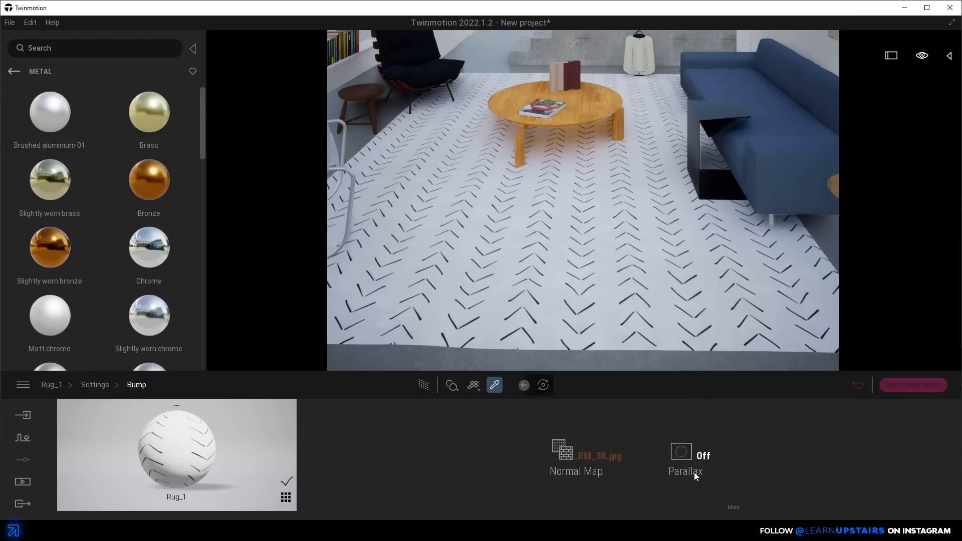
pyautogui.click(685, 457)
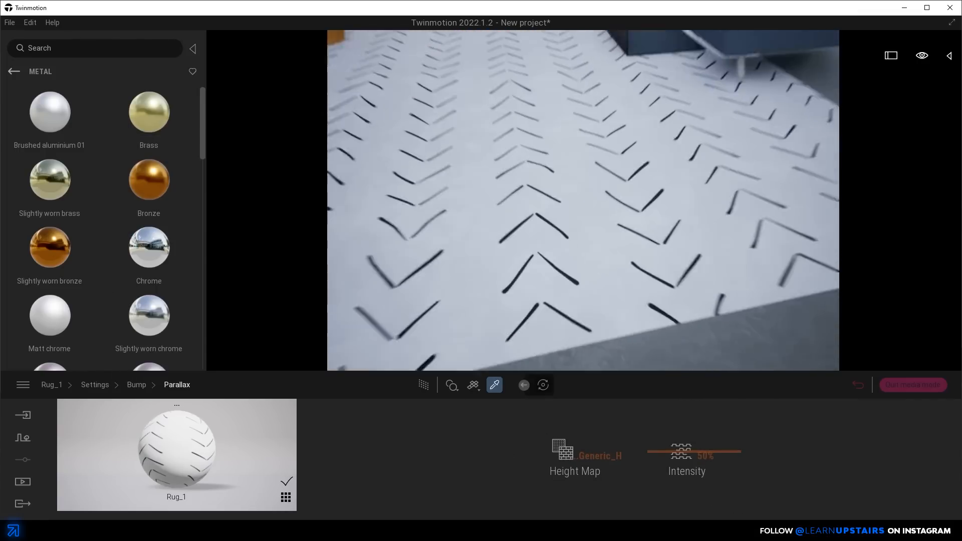
pyautogui.rightClick(567, 450)
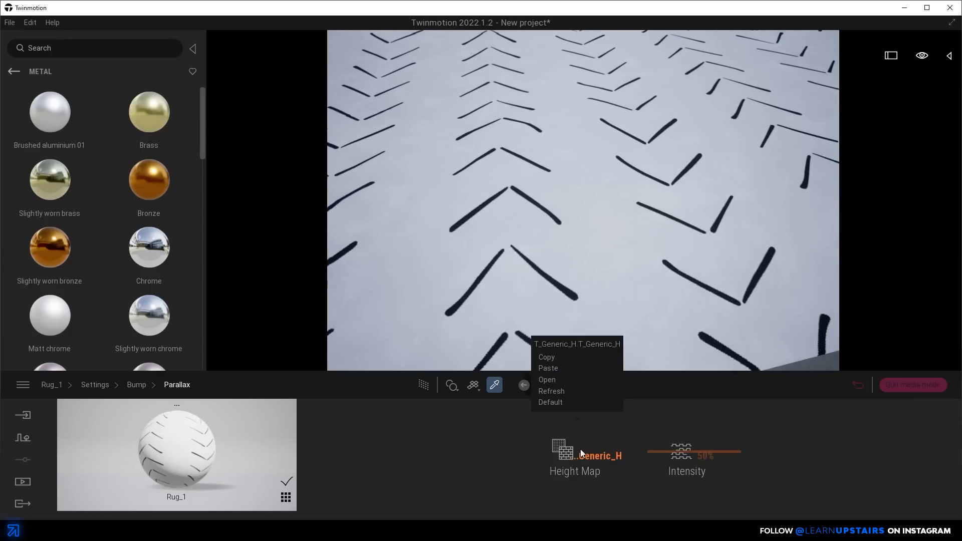
pyautogui.click(547, 379)
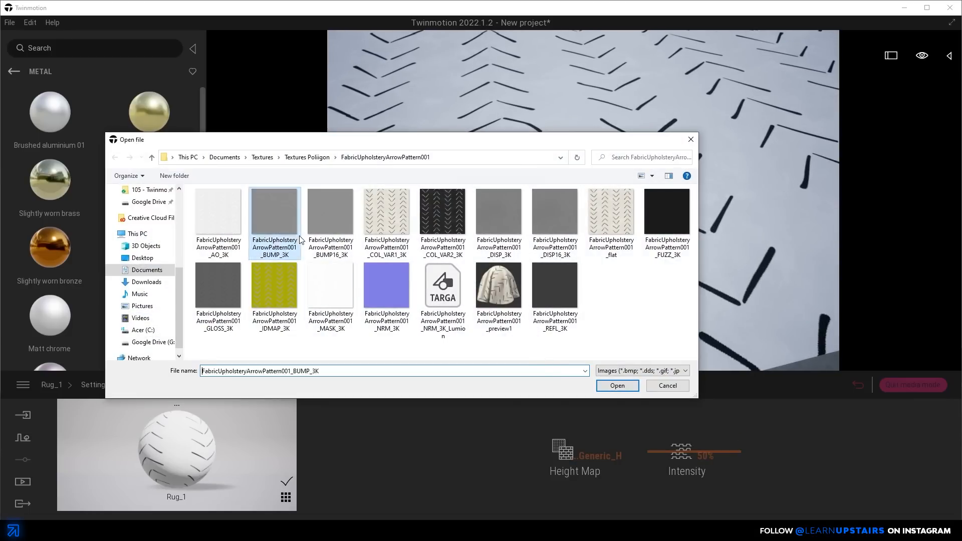
pyautogui.click(617, 386)
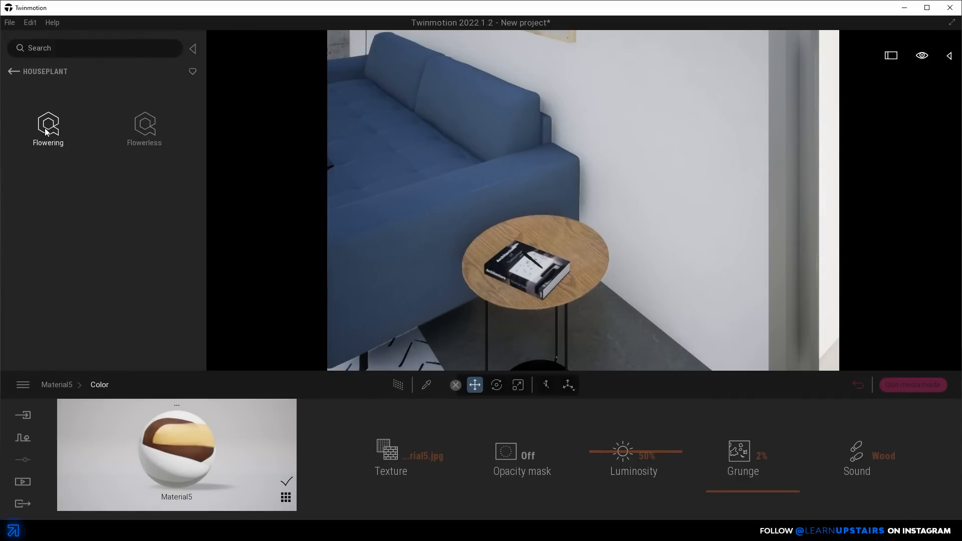
# Place a Paddle Plant in a Small Concrete Planter found via 'Pot', and resize it
pyautogui.click(144, 126)
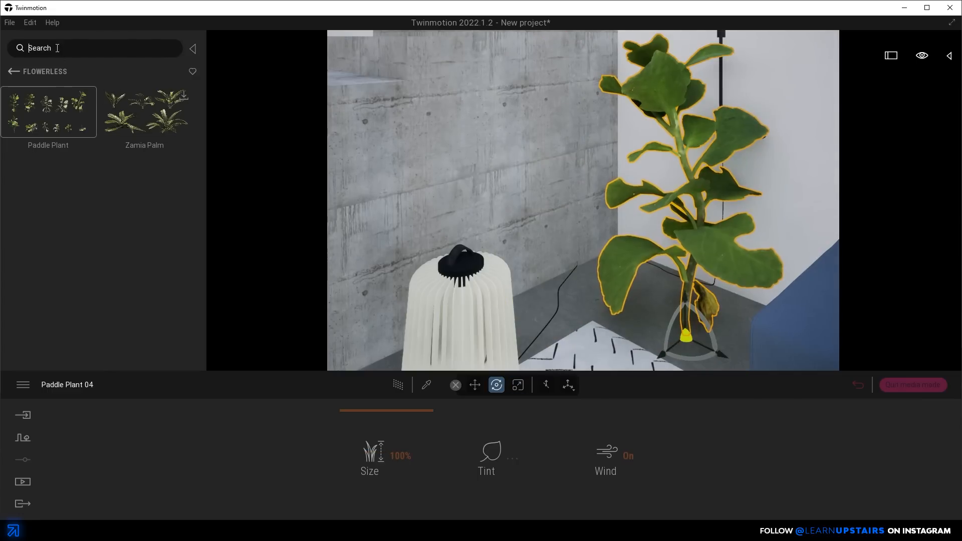
pyautogui.write('Pot')
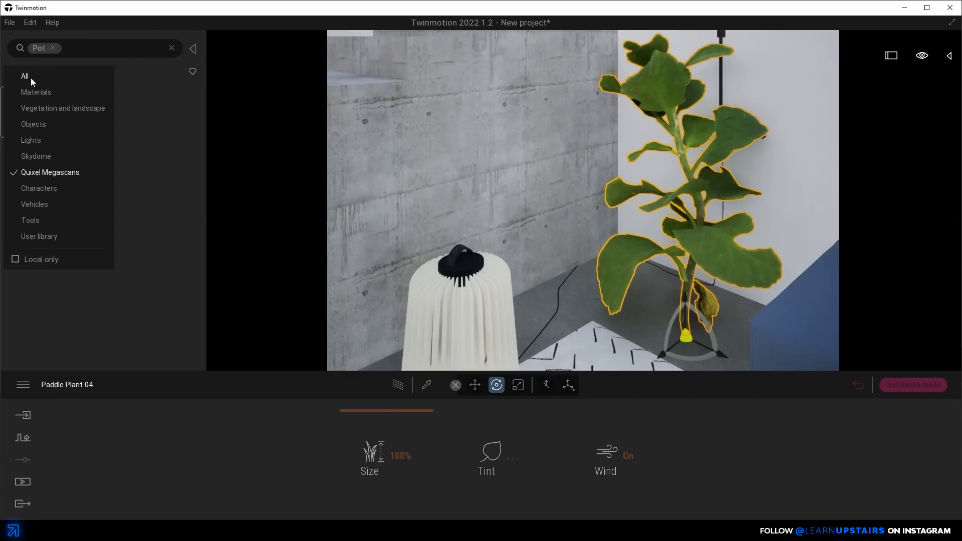
pyautogui.click(25, 75)
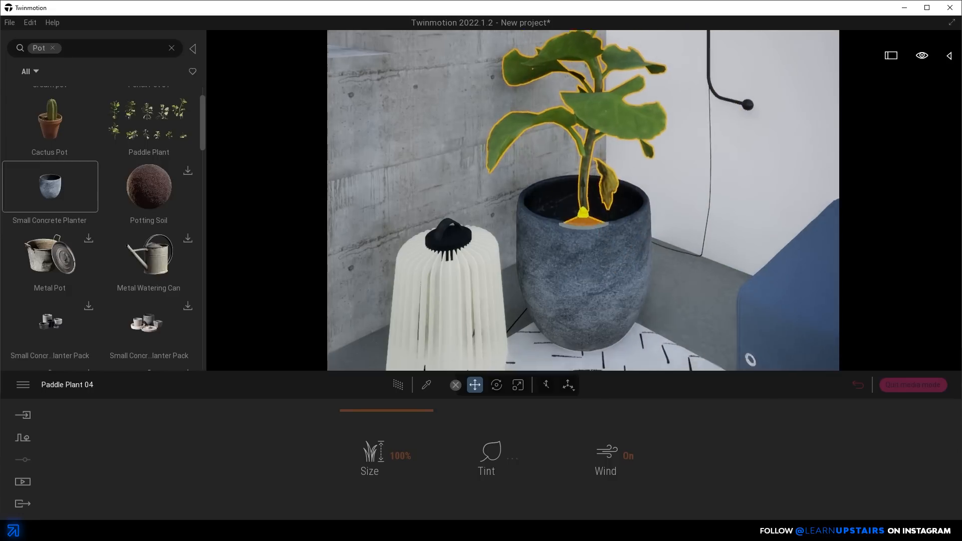
pyautogui.scroll(3)
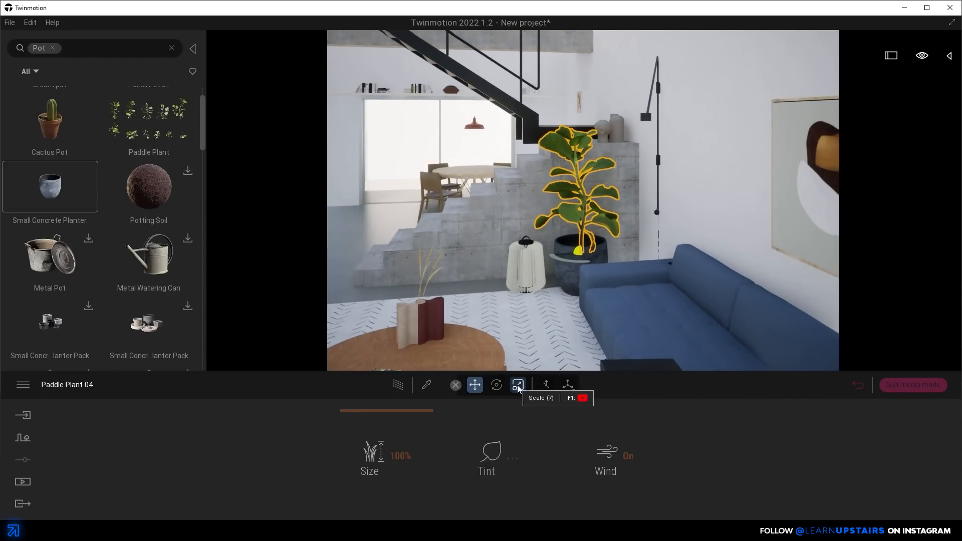
pyautogui.click(518, 385)
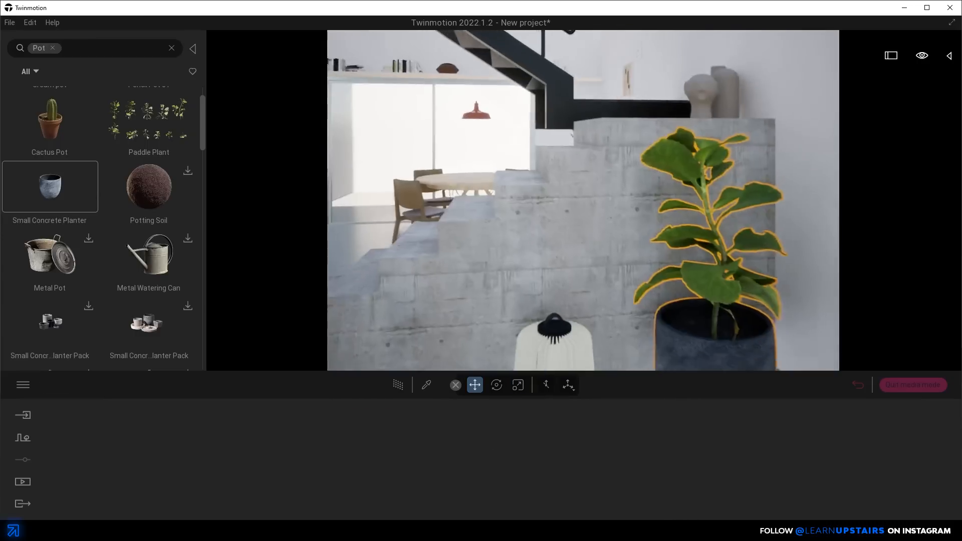
pyautogui.click(447, 385)
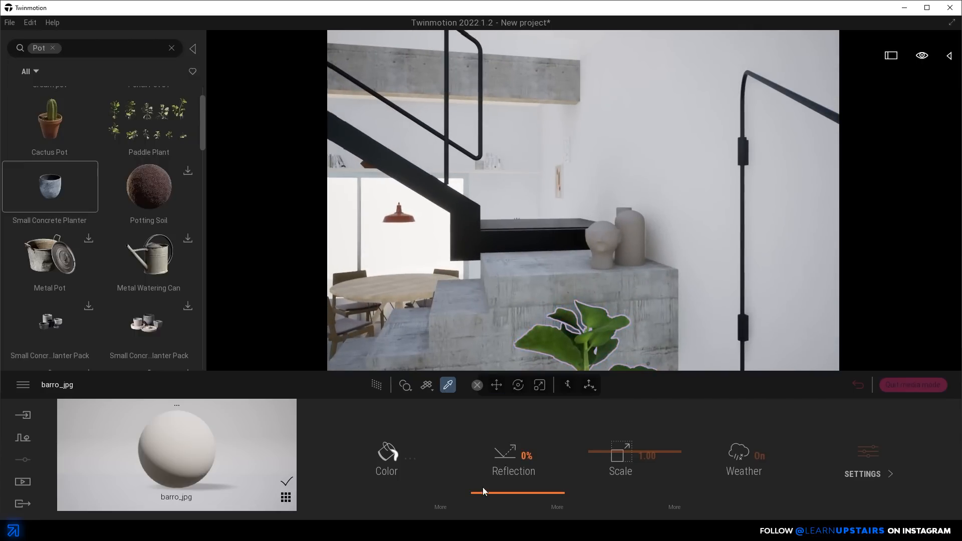
# Open the Interior 2 - Inspired by INA Arquitetura project with its Library panel
pyautogui.click(387, 459)
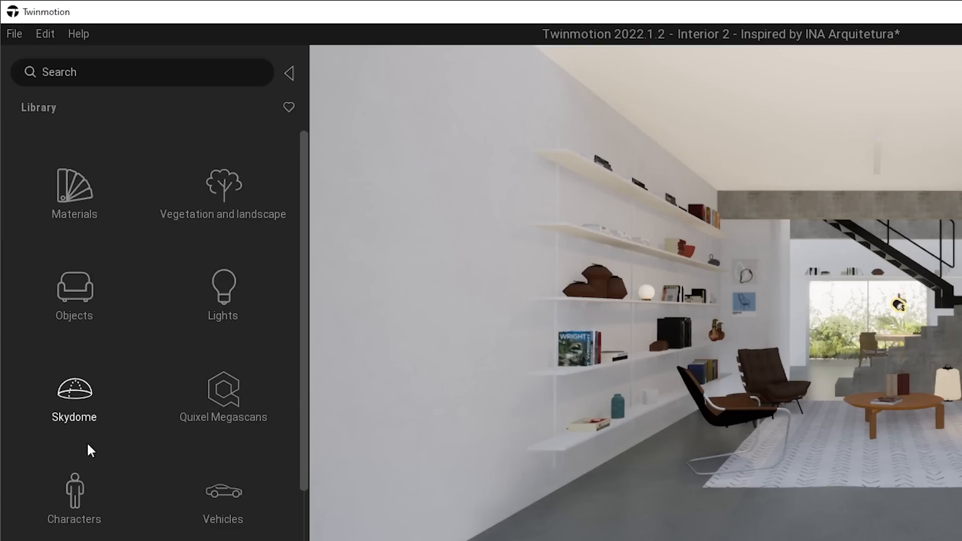
# Preview the Clear and Cloudy morning-and-afternoon skydome HDRIs, then open Overcast
pyautogui.click(73, 399)
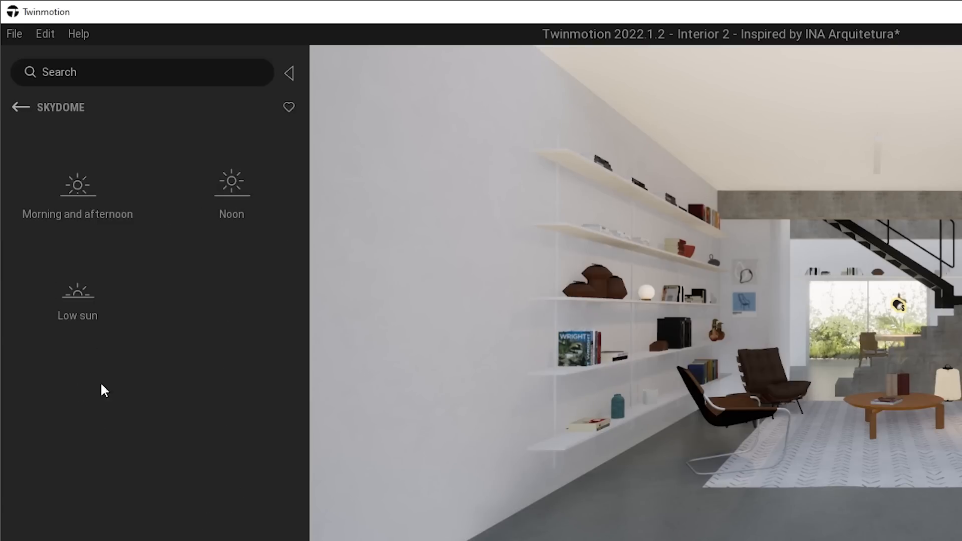
pyautogui.click(77, 190)
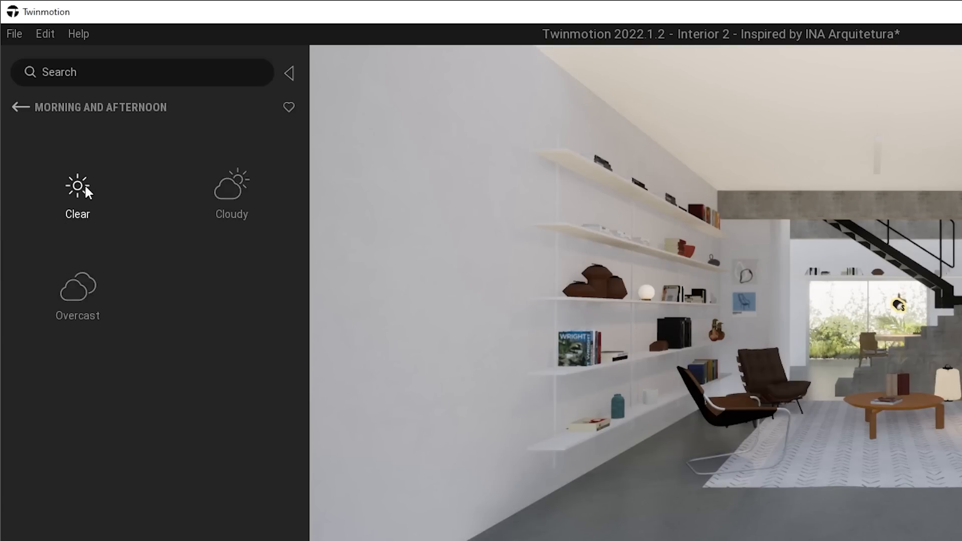
pyautogui.click(77, 187)
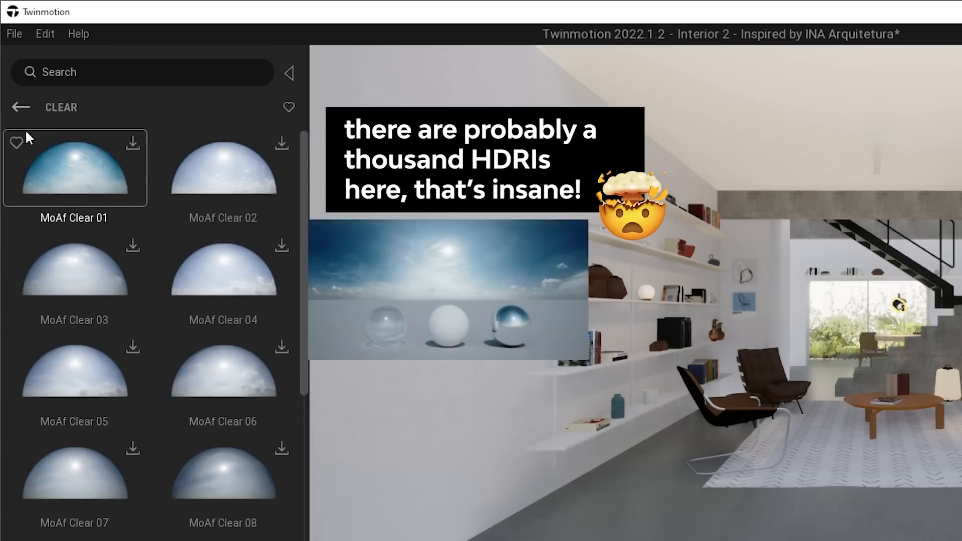
pyautogui.click(20, 107)
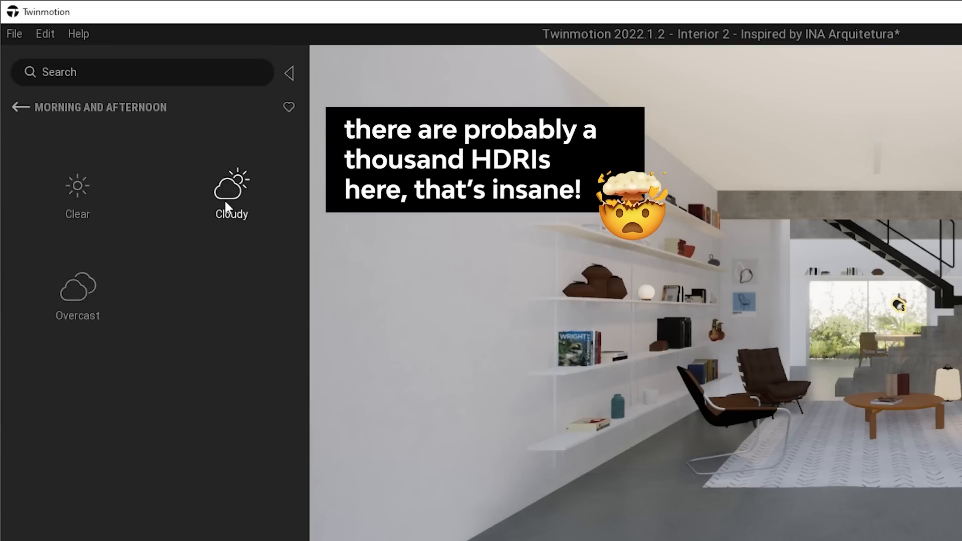
pyautogui.click(232, 186)
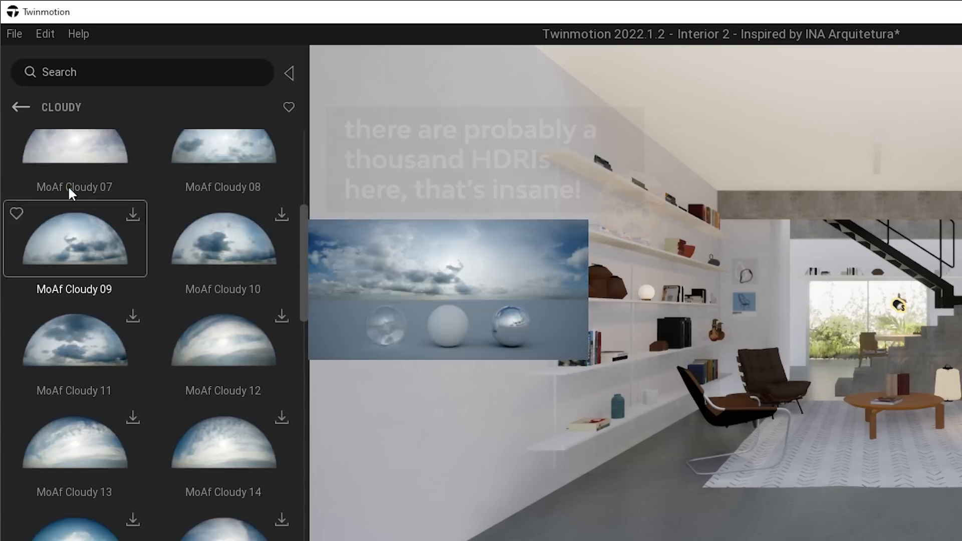
pyautogui.click(20, 107)
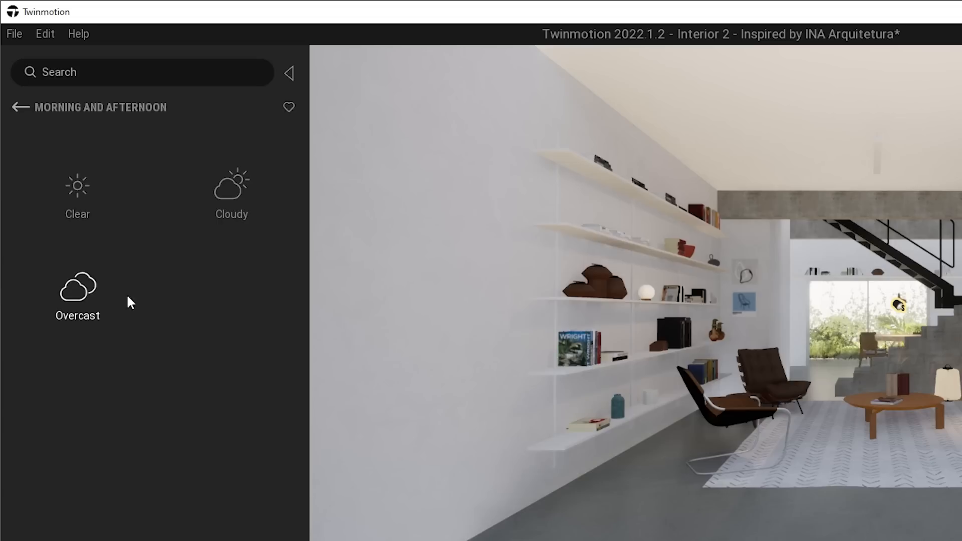
pyautogui.click(77, 288)
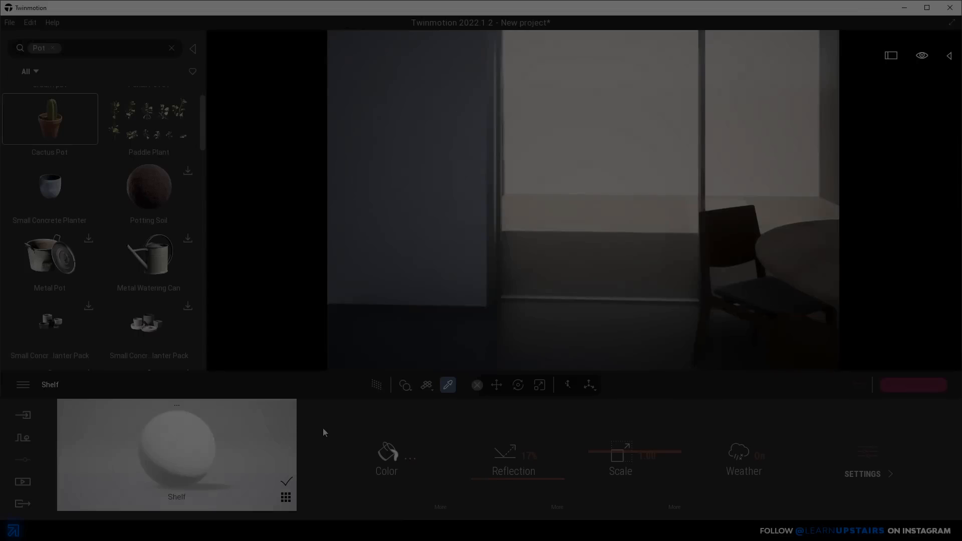
# Turn on the skydome in Image1's lighting settings and open the Preferences window
pyautogui.click(22, 481)
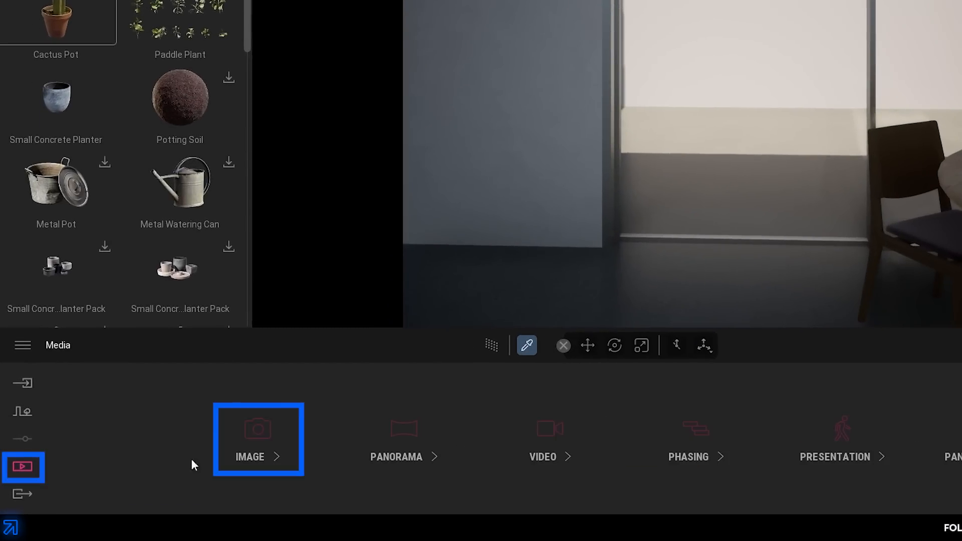
pyautogui.click(250, 439)
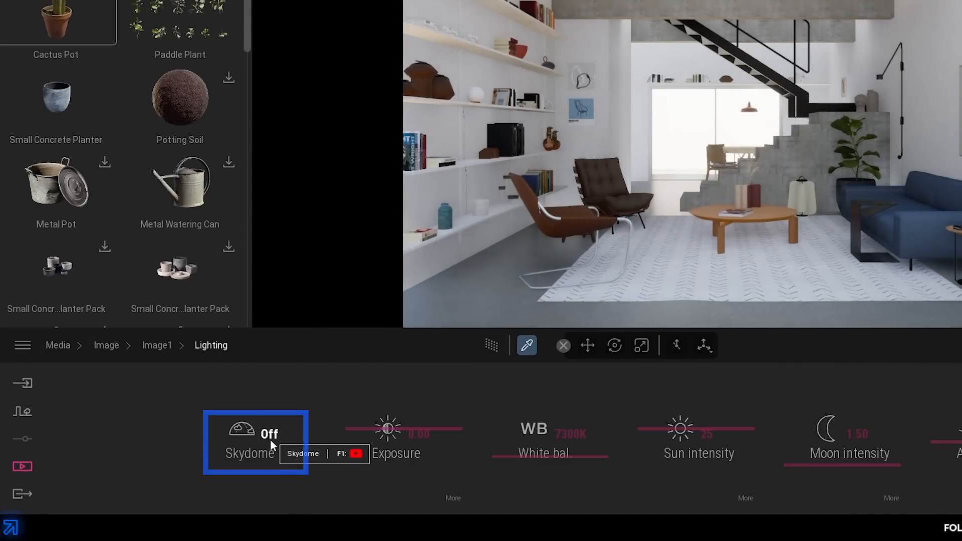
pyautogui.click(250, 436)
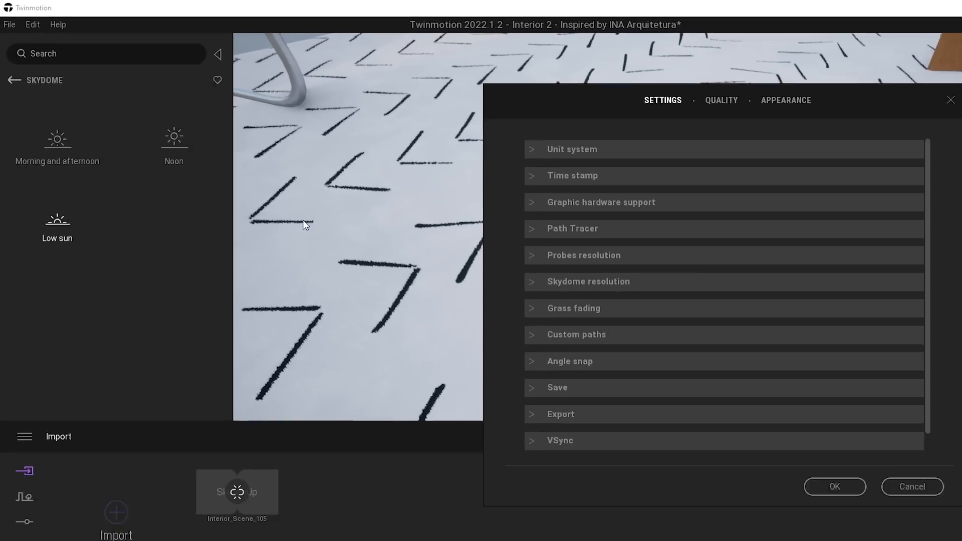
# Close Preferences to return to the New project's Image1 lighting view
pyautogui.click(602, 202)
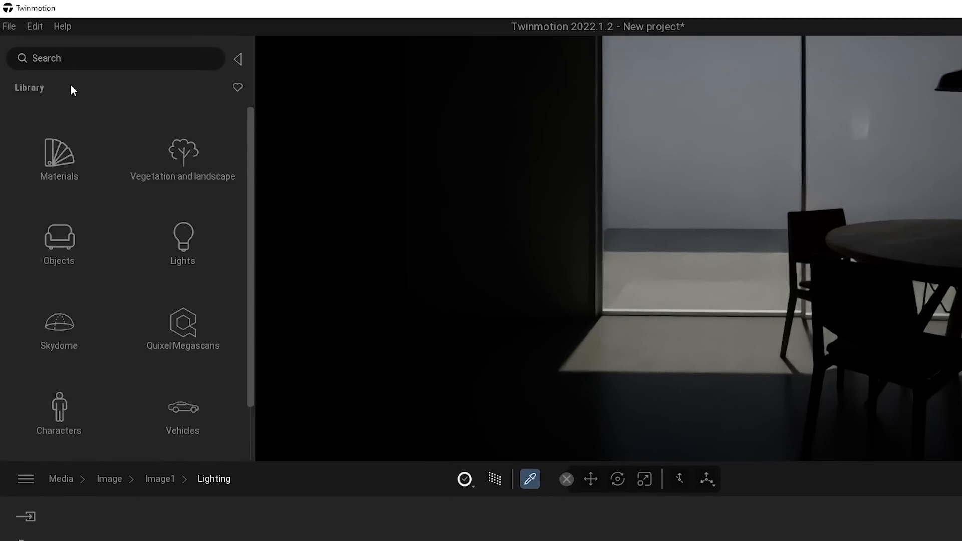
# Apply the MoAf Overcast 02 skydome at intensity 1.45 with 0° rotation
pyautogui.click(59, 323)
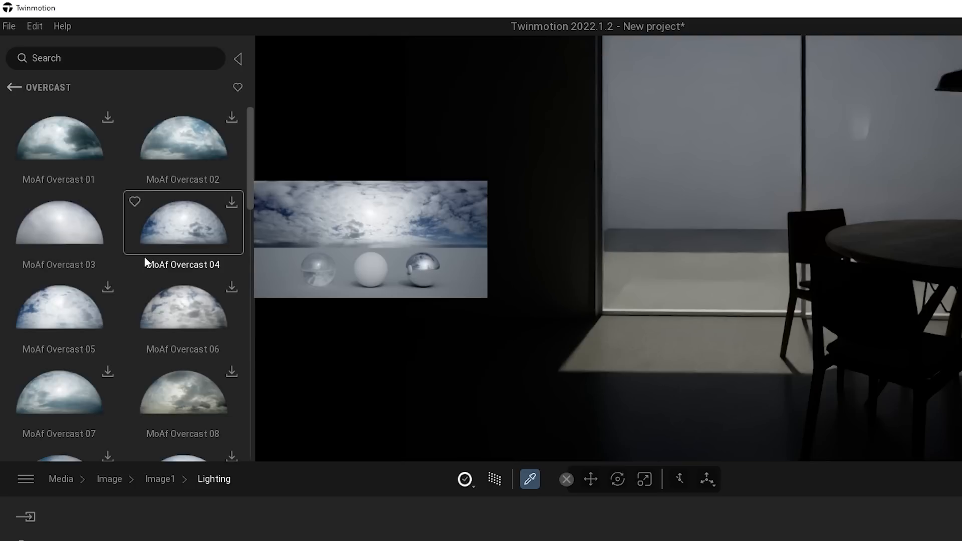
pyautogui.click(183, 138)
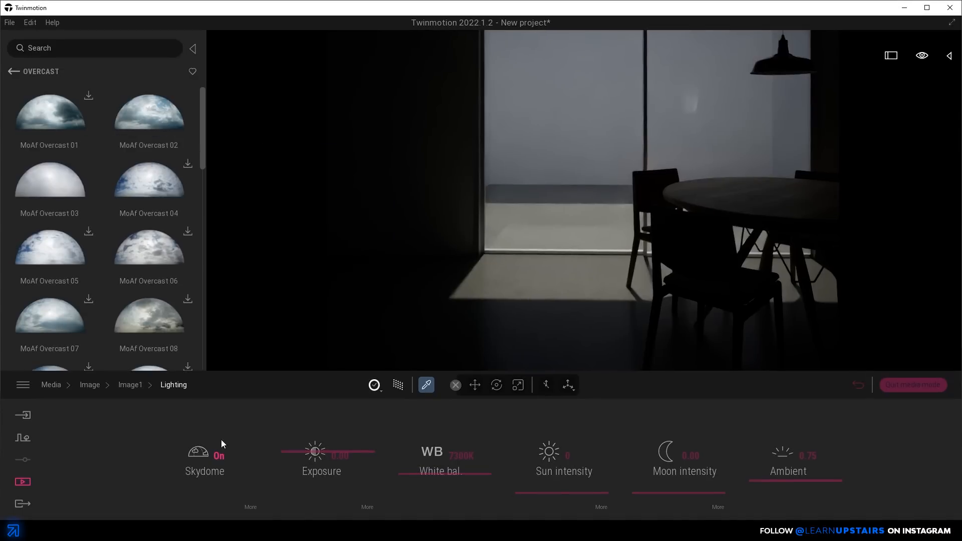
pyautogui.click(205, 451)
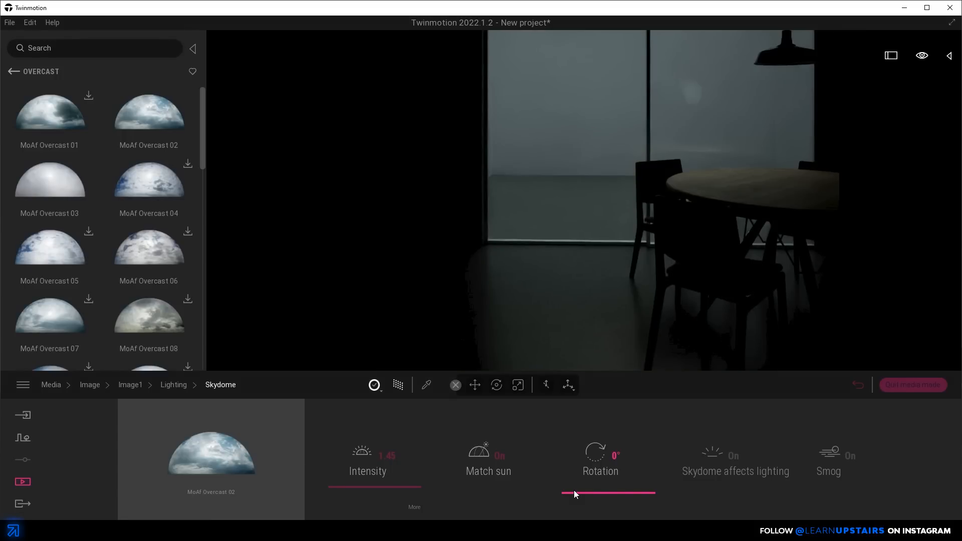
pyautogui.click(89, 385)
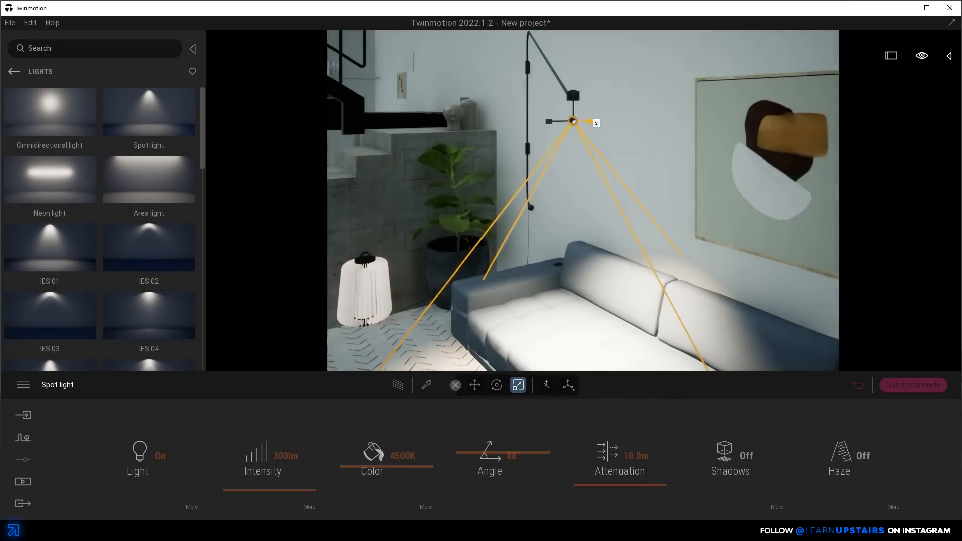
# Add spot lights on the lamp and table and a 1.0m x 0.1m pendant area light, with shadows on
pyautogui.click(474, 385)
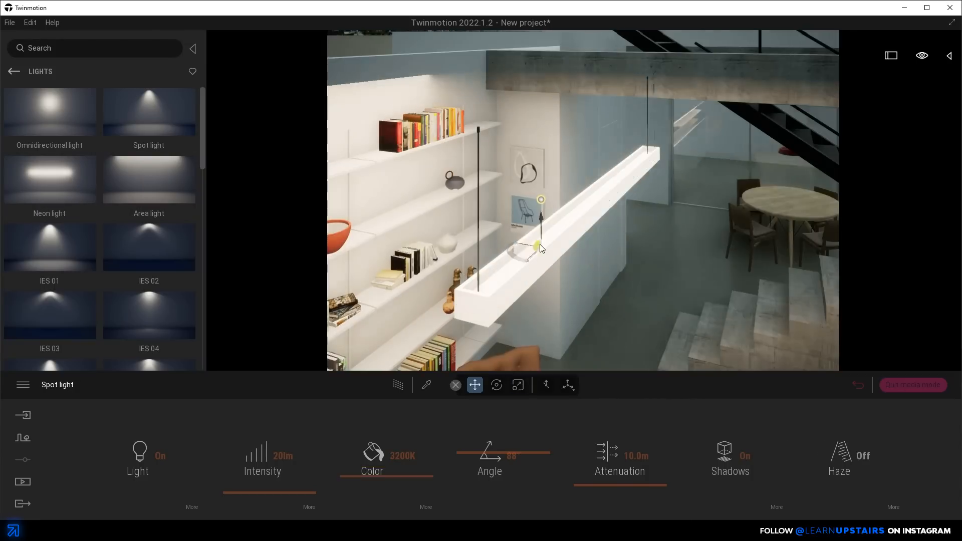
pyautogui.click(149, 180)
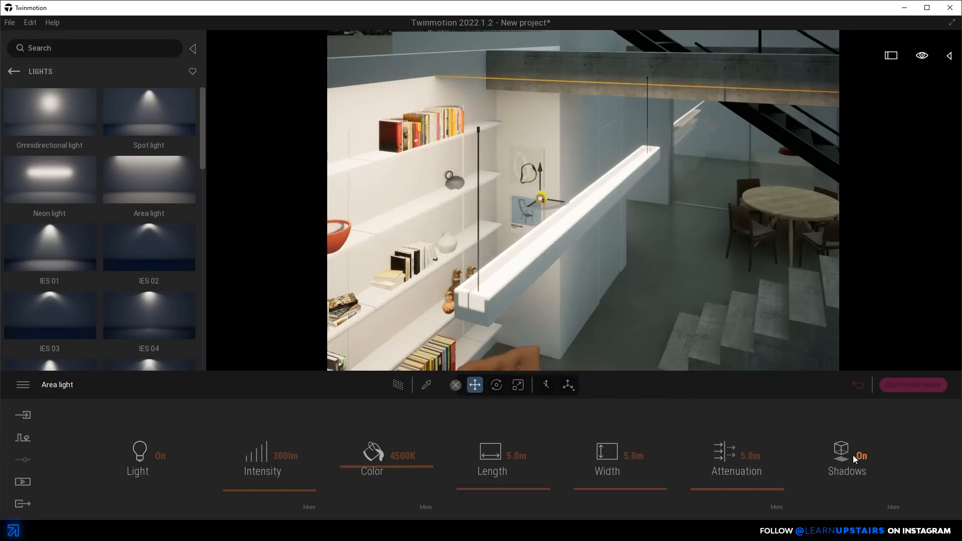
pyautogui.click(632, 456)
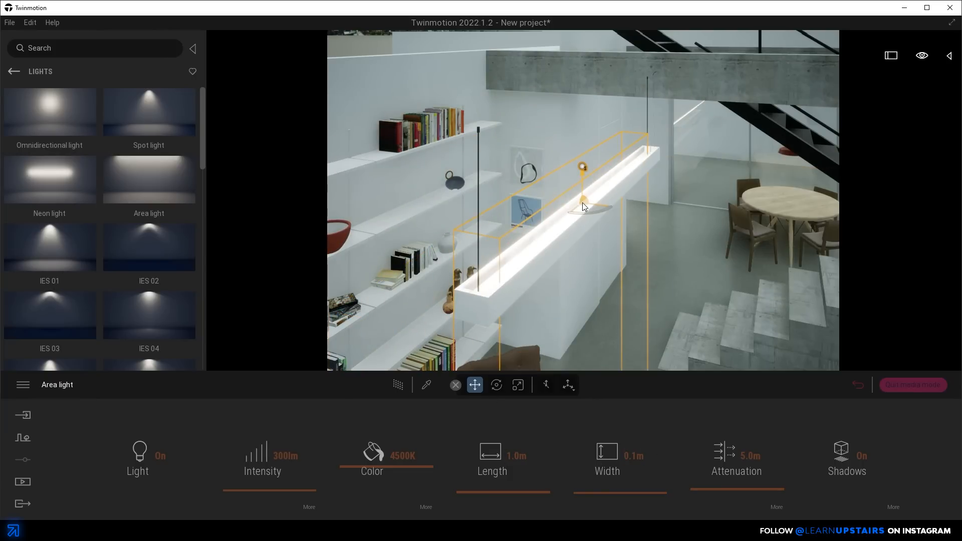
pyautogui.click(847, 460)
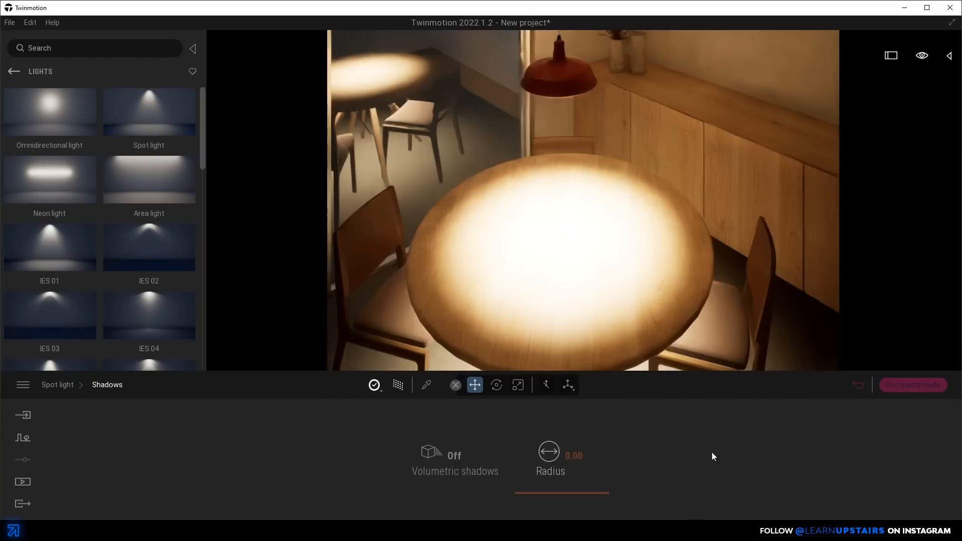
pyautogui.doubleClick(574, 457)
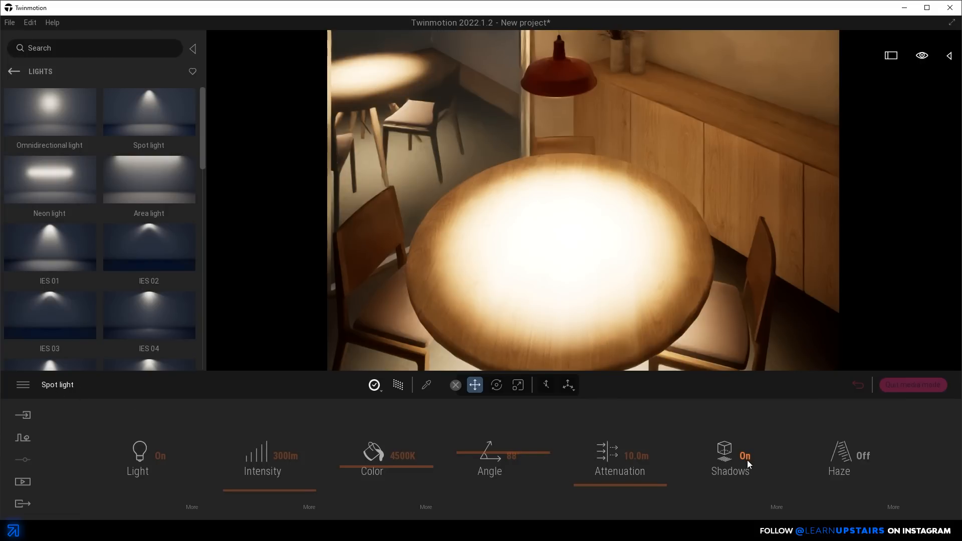
pyautogui.click(398, 385)
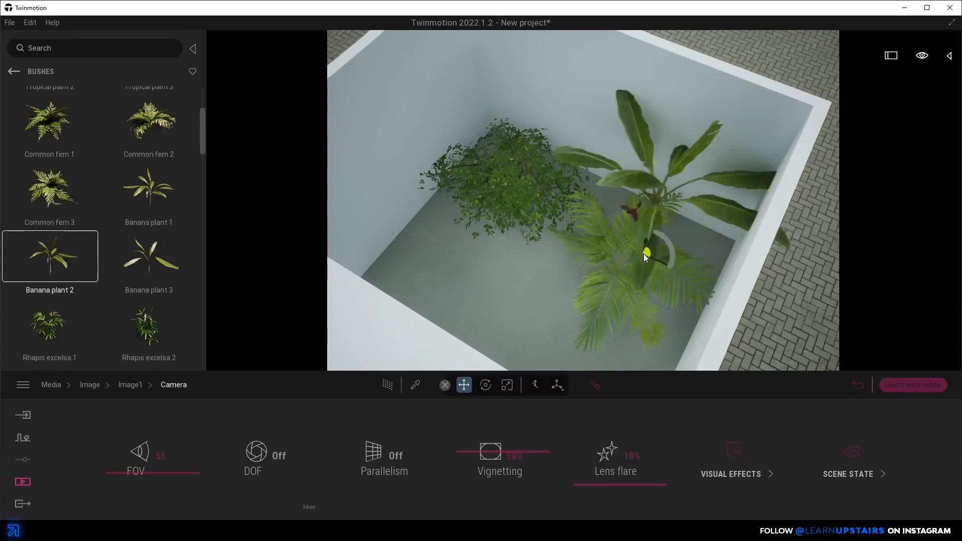
# Place banana plants and ferns, then paint grasses and Falling Ivy 3 into the courtyard
pyautogui.click(22, 438)
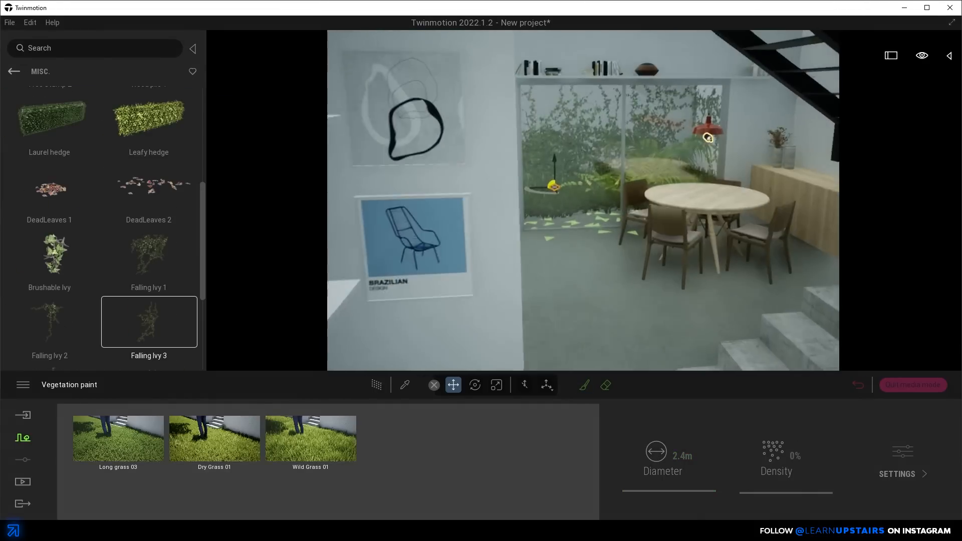
pyautogui.click(14, 72)
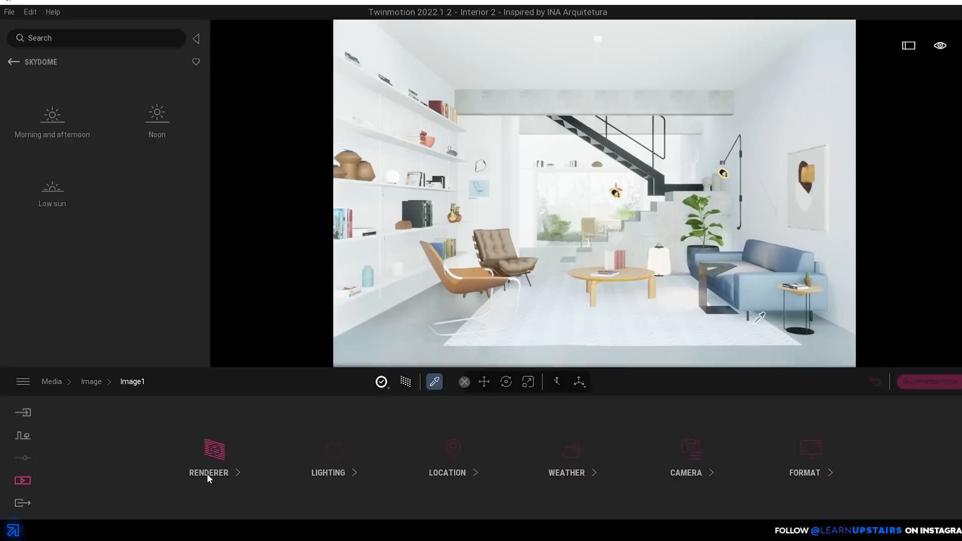
# Enable the path tracer for Image1 at 512 samples per pixel
pyautogui.click(209, 473)
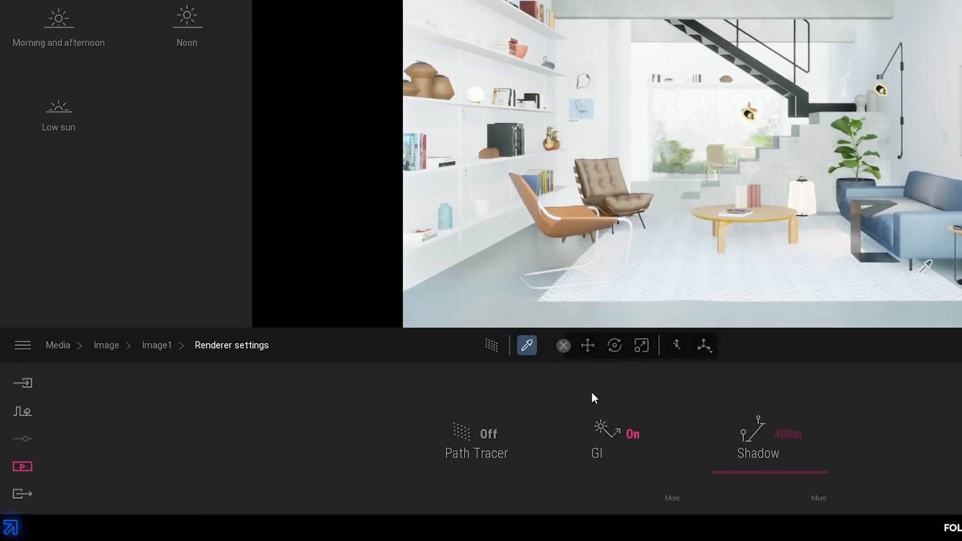
pyautogui.moveTo(477, 434)
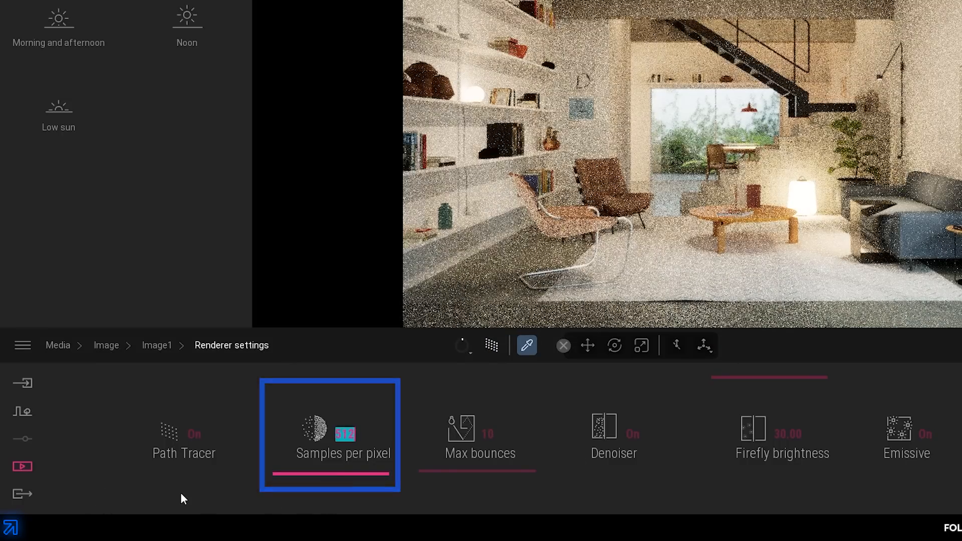
pyautogui.click(480, 436)
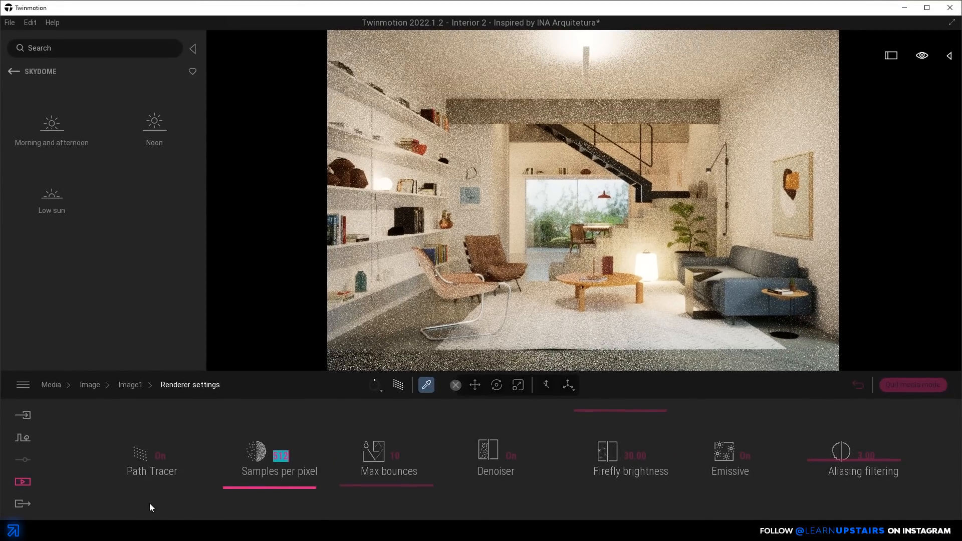
# Export the path-traced Image1 view as a local still image
pyautogui.click(22, 504)
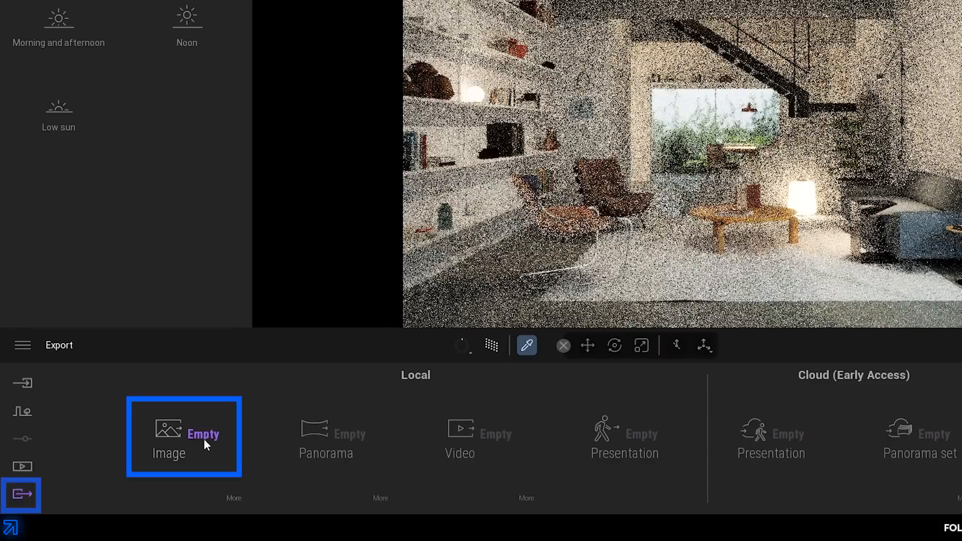
pyautogui.click(183, 437)
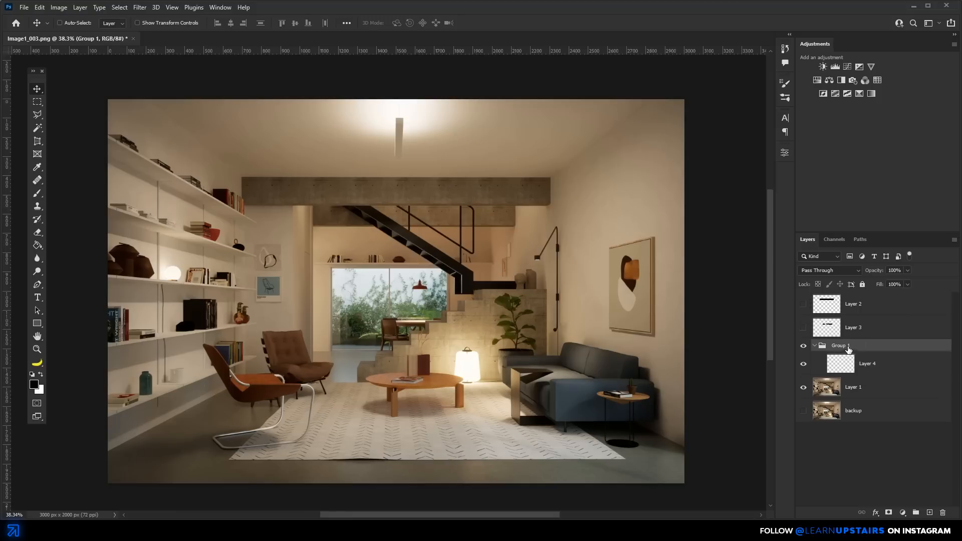
# Rename Group 1 to Fixes and set clone stamp sampling to Current & Below
pyautogui.doubleClick(839, 346)
pyautogui.write('Fixes')
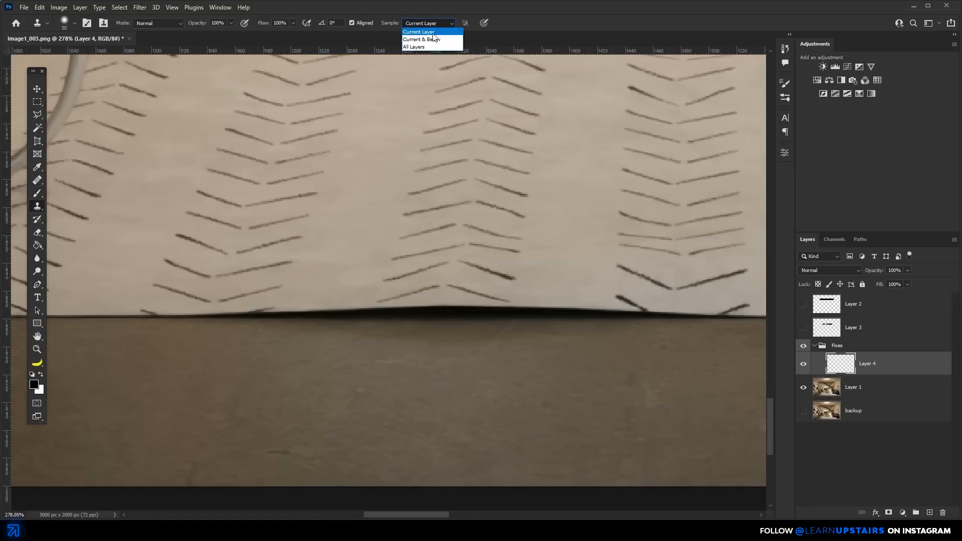
pyautogui.click(420, 39)
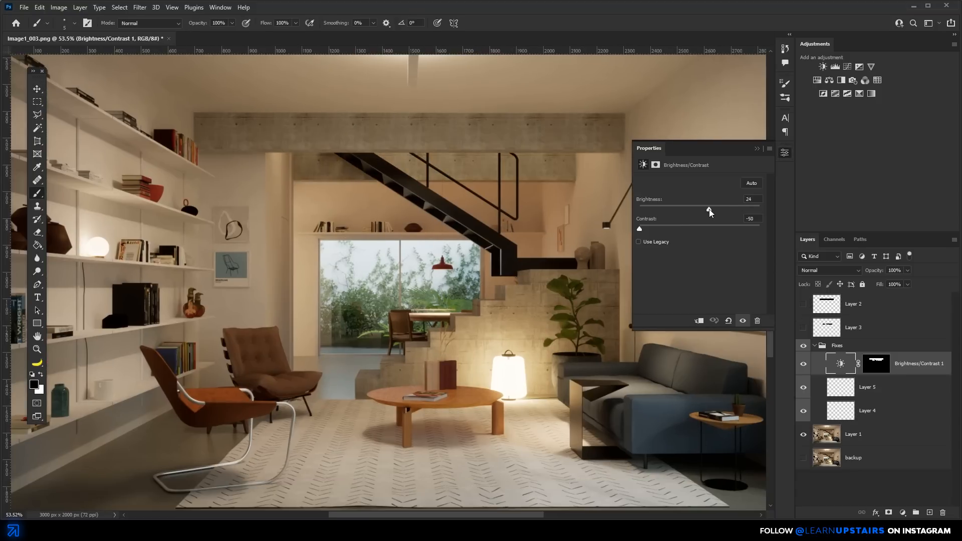
pyautogui.moveTo(774, 212)
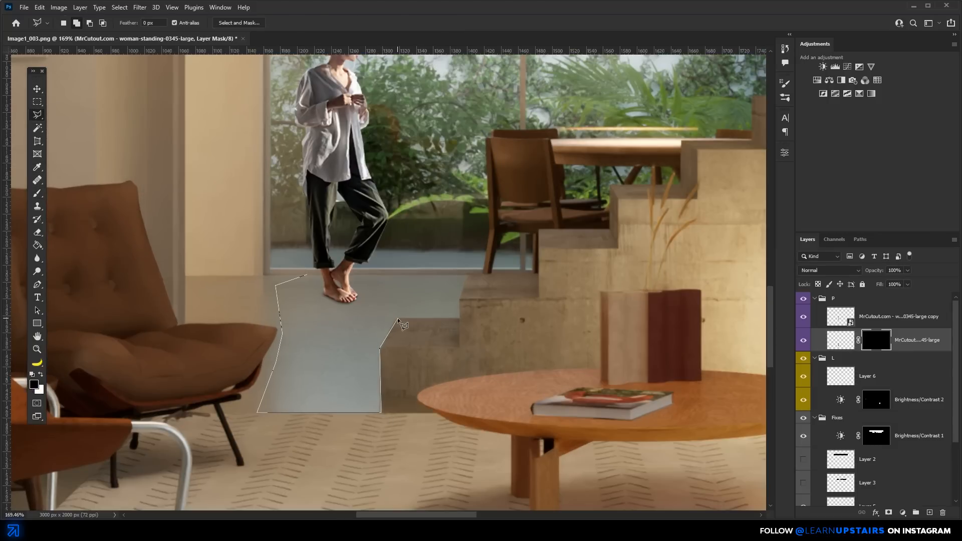
# Give the cutout woman a flipped 30% reflection, clipped darkening adjustments and a slight motion blur
pyautogui.click(139, 6)
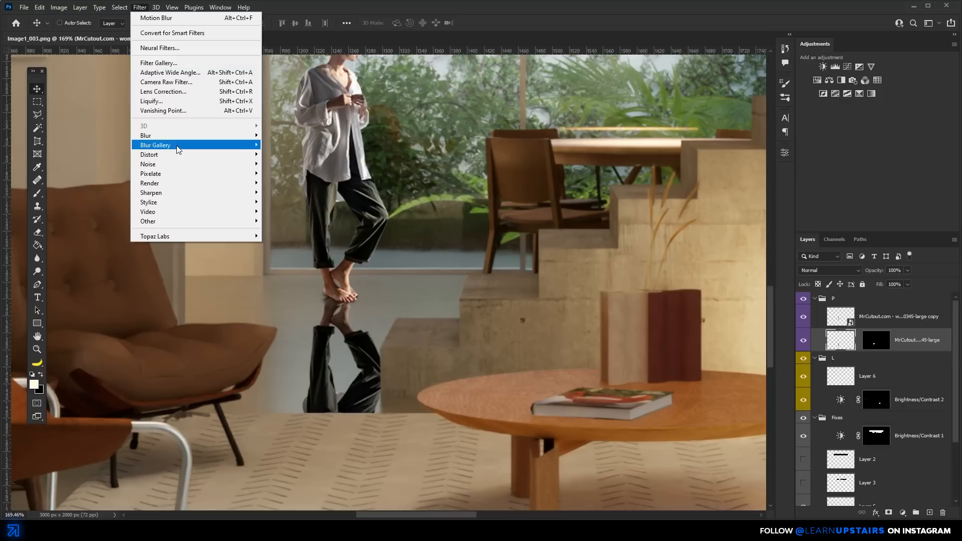
pyautogui.moveTo(166, 136)
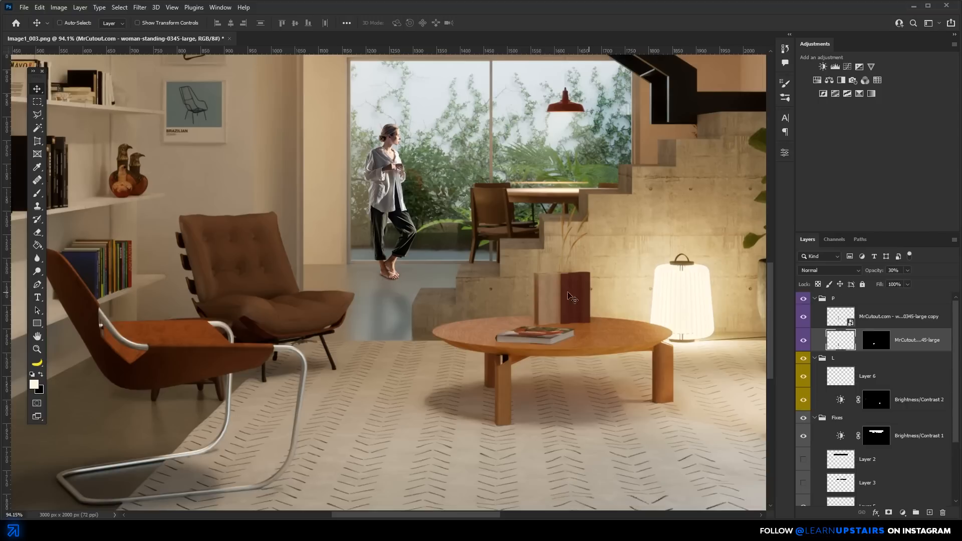
pyautogui.click(835, 66)
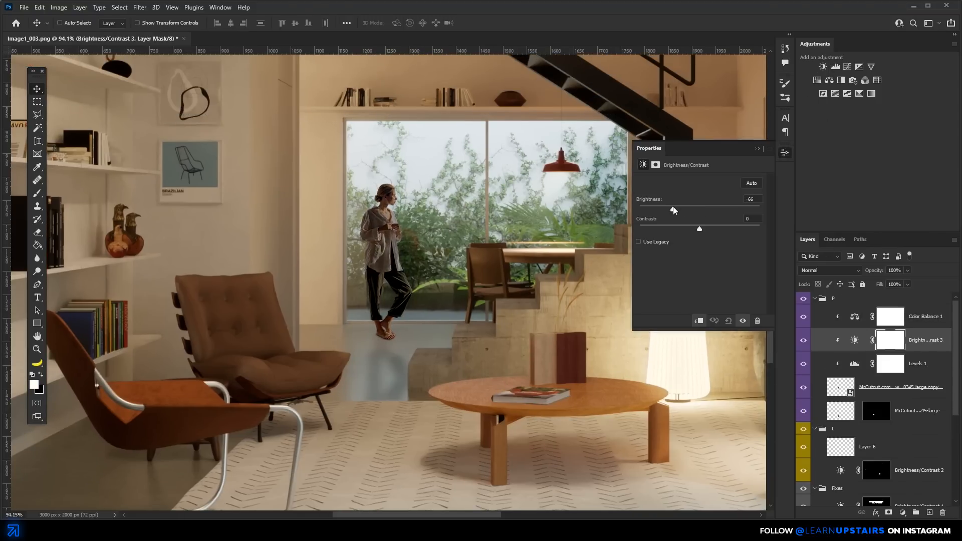
pyautogui.click(918, 363)
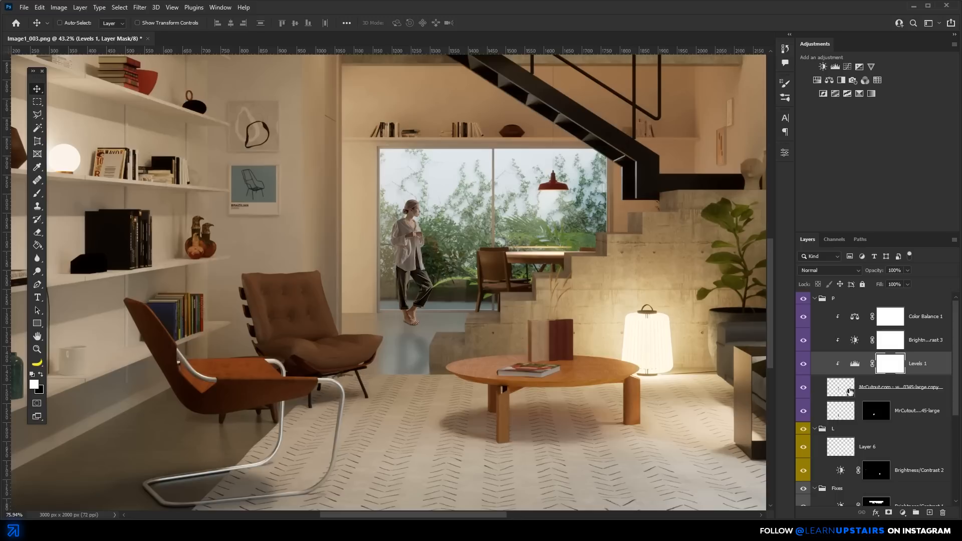
pyautogui.click(139, 6)
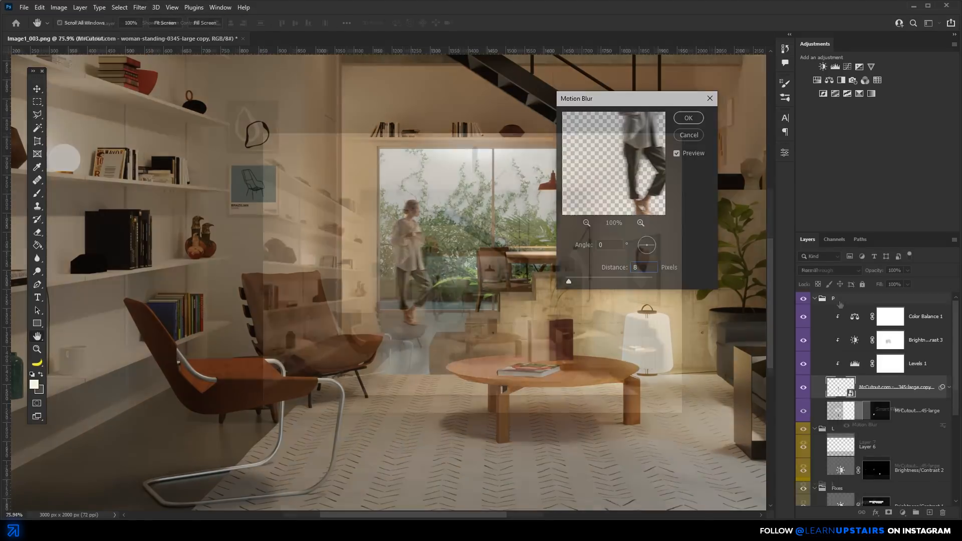
pyautogui.click(688, 118)
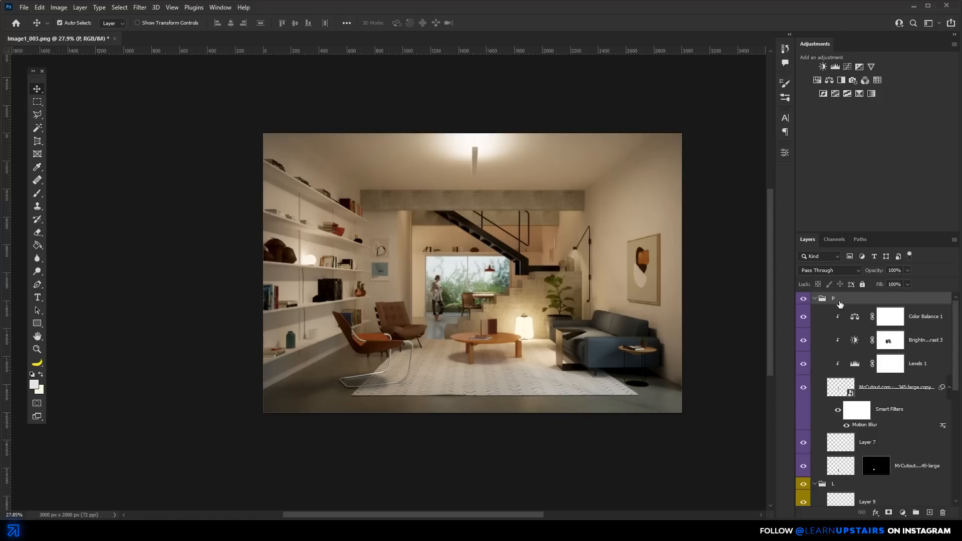
# Stamp all visible layers into a merged top layer and apply Lens Correction
pyautogui.press('ctrl+alt+shift+e')
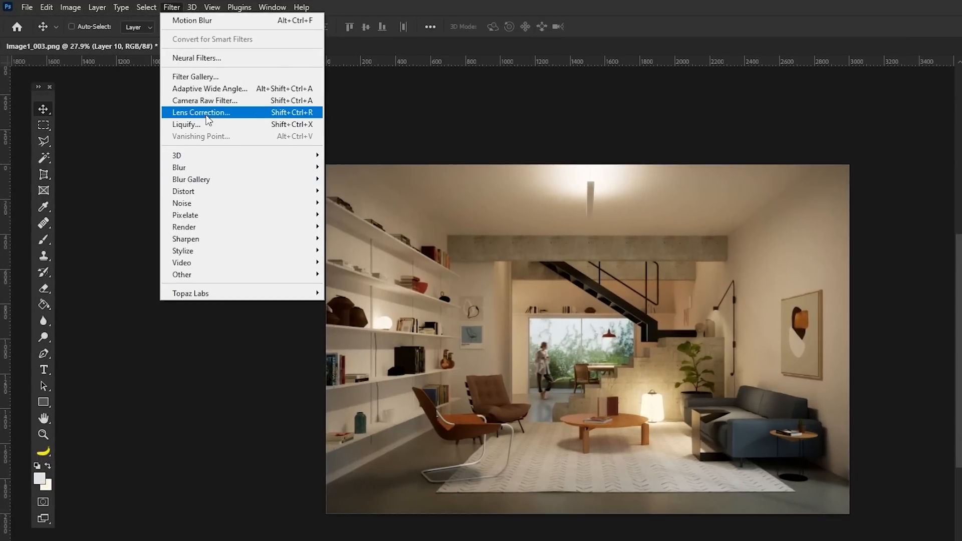
pyautogui.moveTo(205, 100)
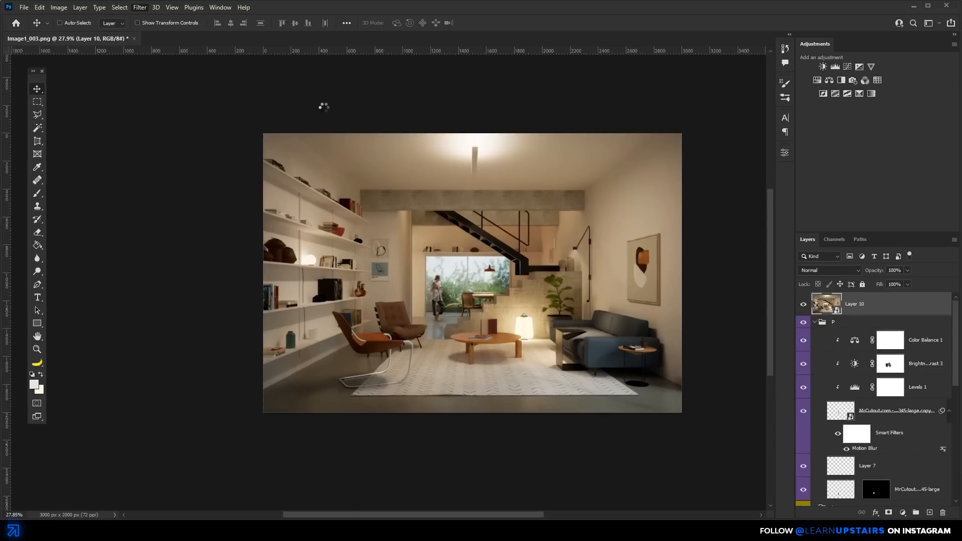
pyautogui.click(139, 6)
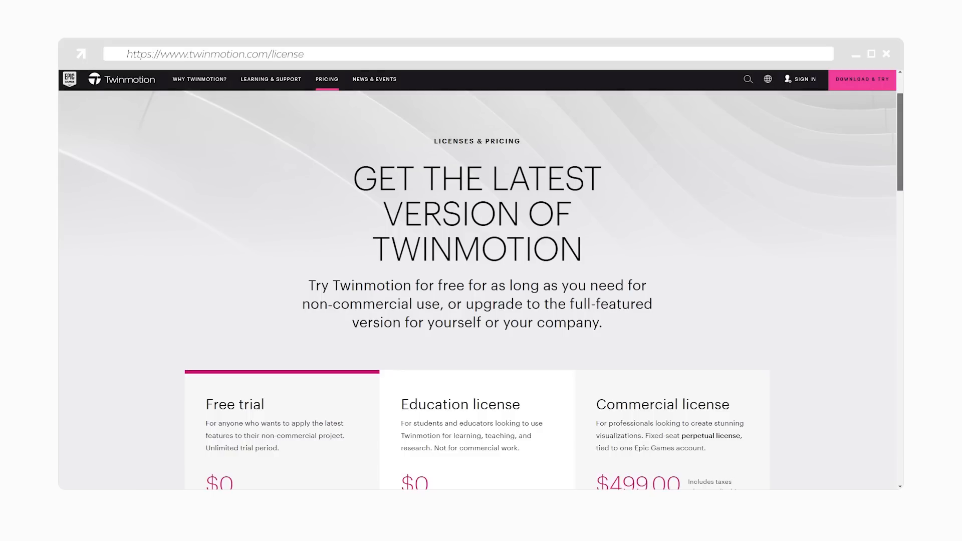
# Scroll to the pricing cards and highlight the $0 Education license price
pyautogui.scroll(-3)
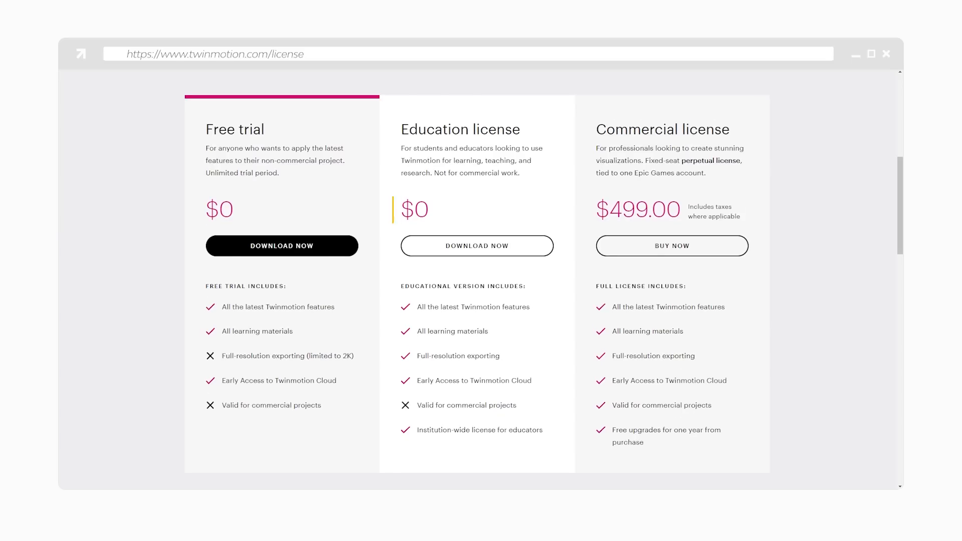
pyautogui.doubleClick(415, 210)
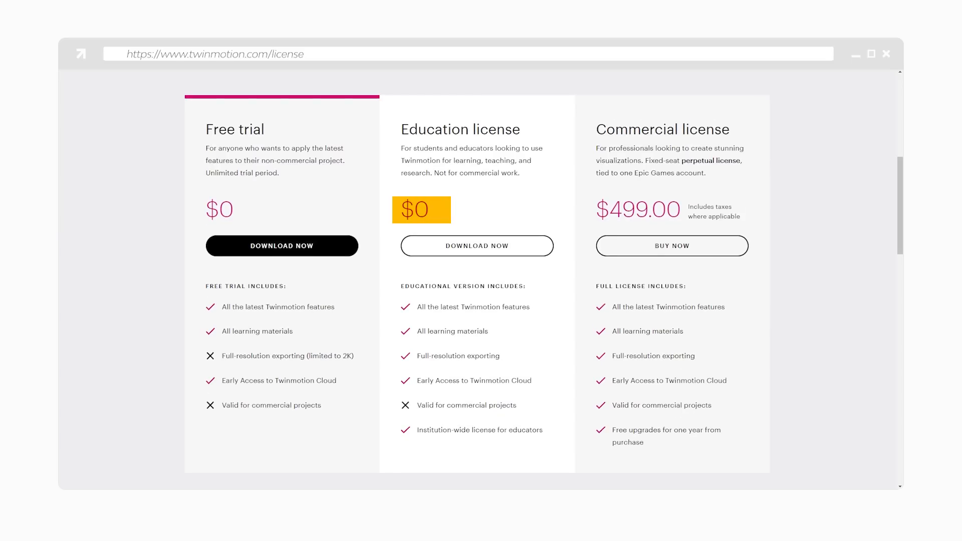